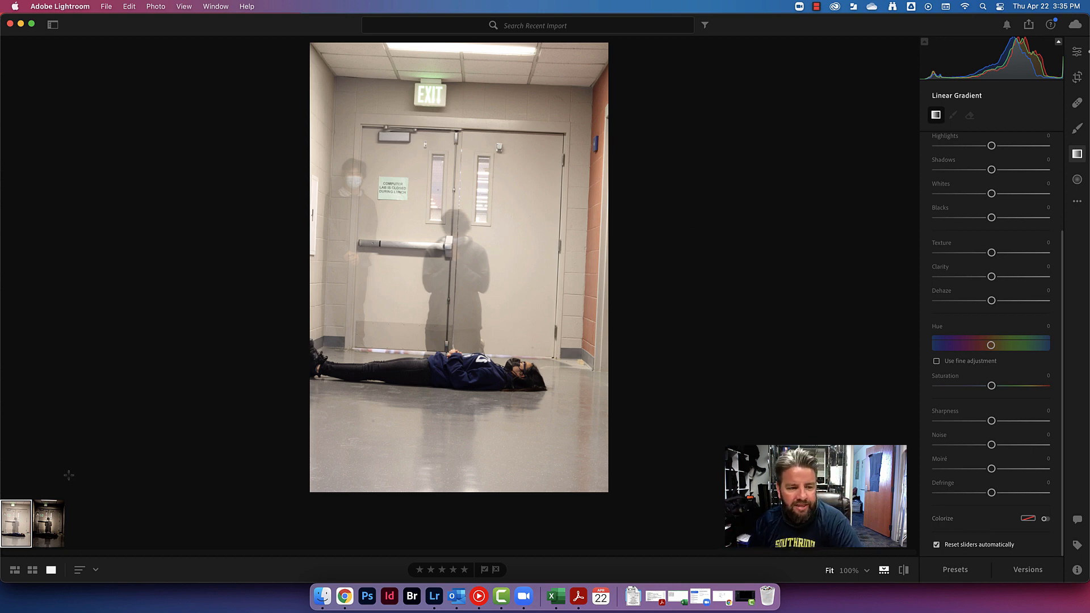
Compare the finished version with the original, then straighten the hallway photo by about -2.6
left_click(50, 522)
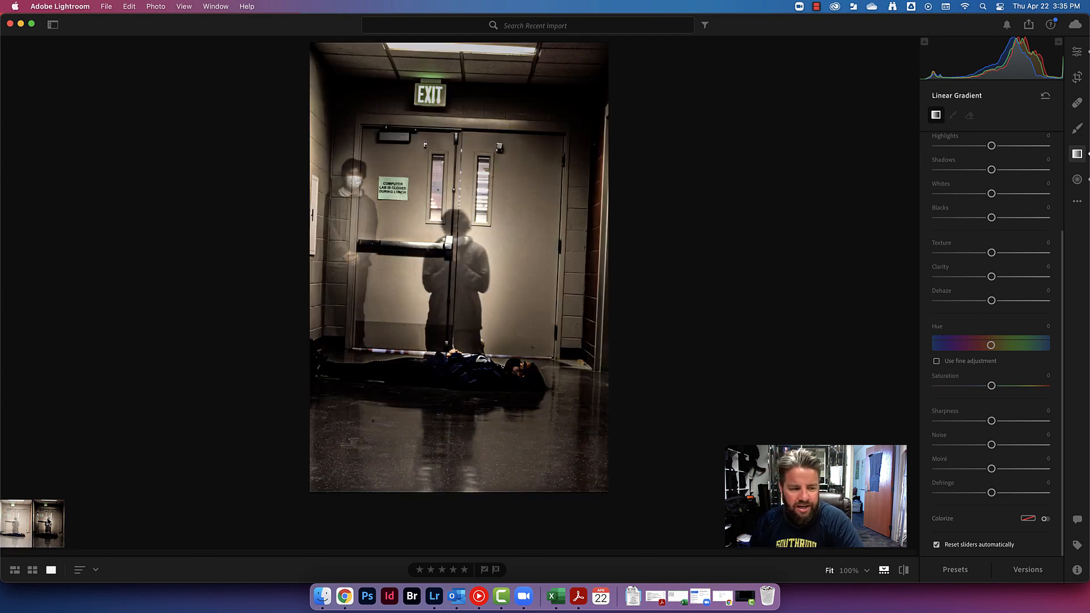
left_click(15, 522)
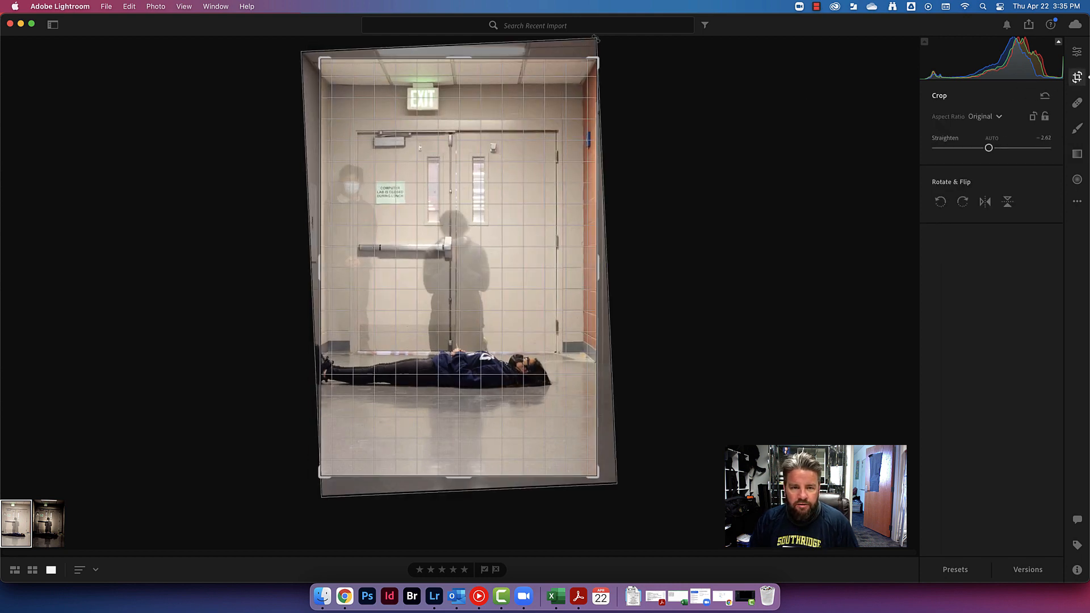
left_click_drag(988, 148, 987, 148)
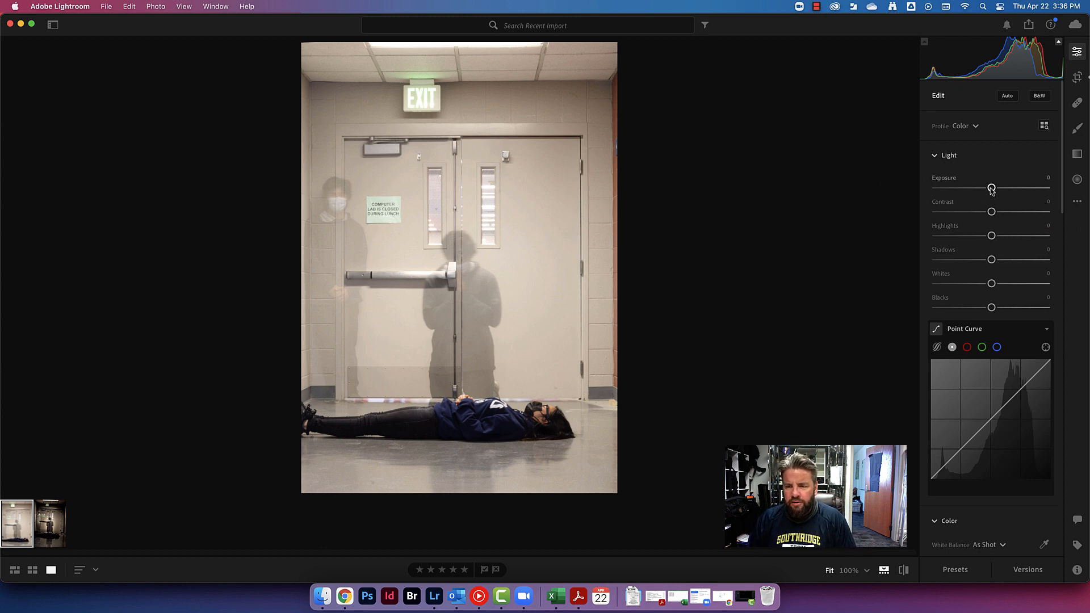
Lower Exposure to -0.46, Blacks -24, Shadows -34, Highlights -27 and Whites -19
left_click_drag(991, 187, 980, 187)
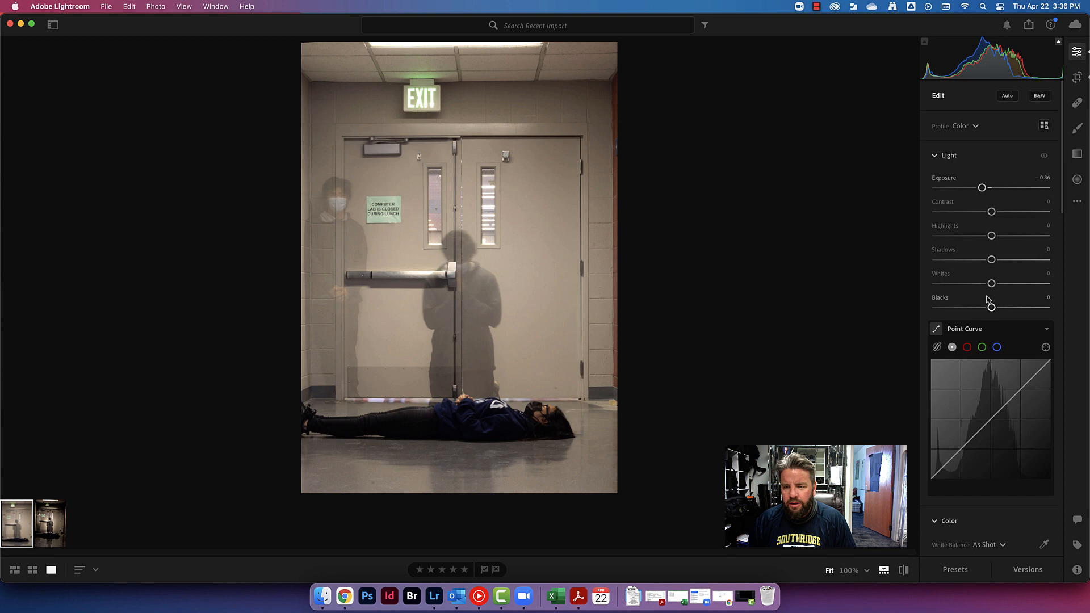
left_click_drag(990, 308, 978, 308)
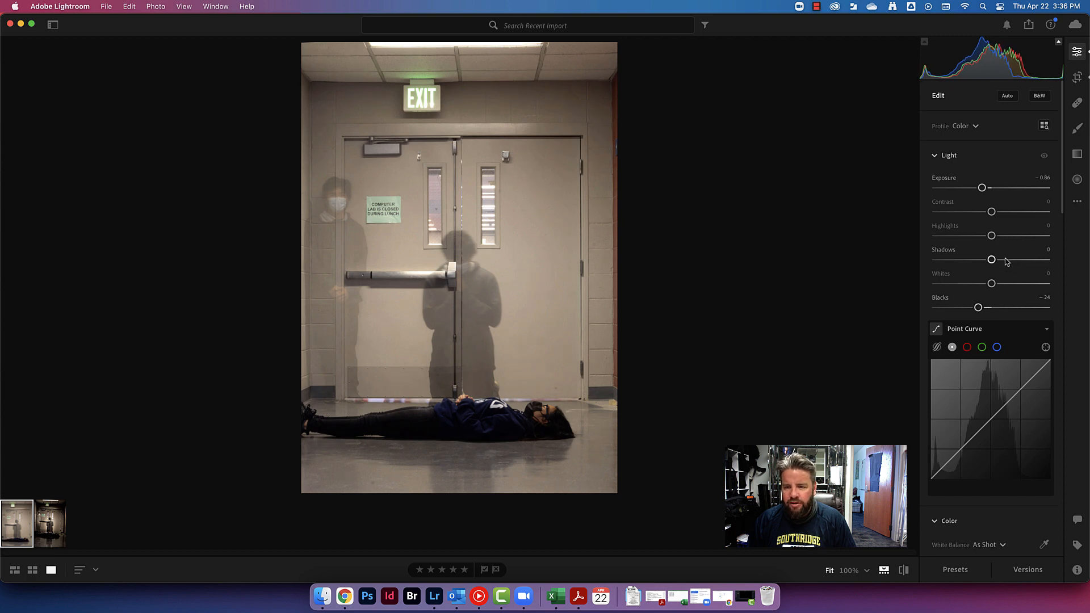
left_click_drag(991, 259, 972, 259)
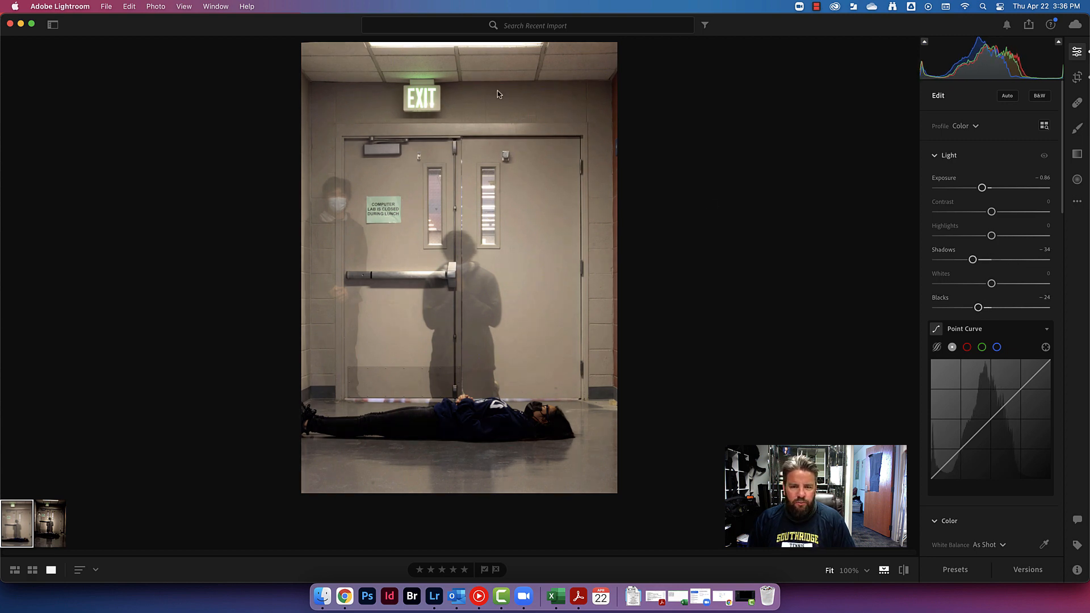
left_click_drag(990, 283, 983, 283)
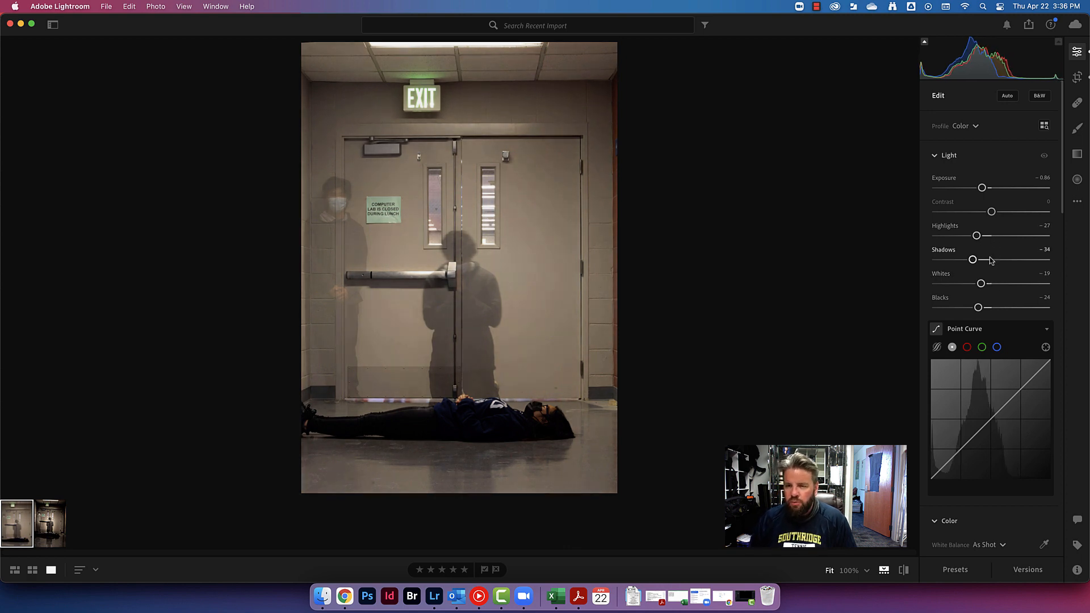
Reduce Contrast and settle it at about -15
left_click_drag(992, 211, 980, 211)
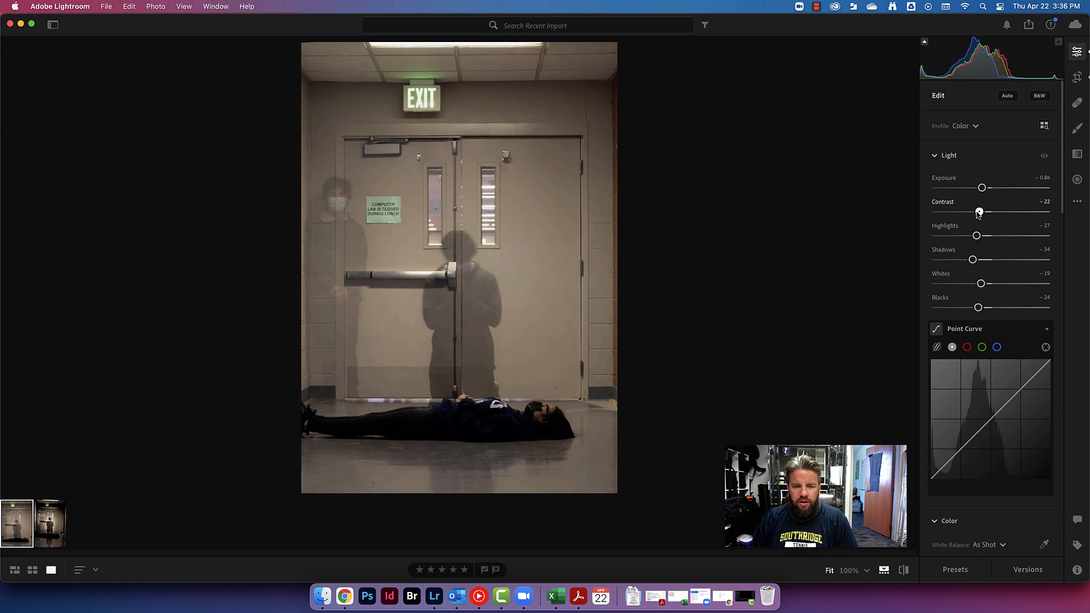
left_click_drag(980, 211, 985, 211)
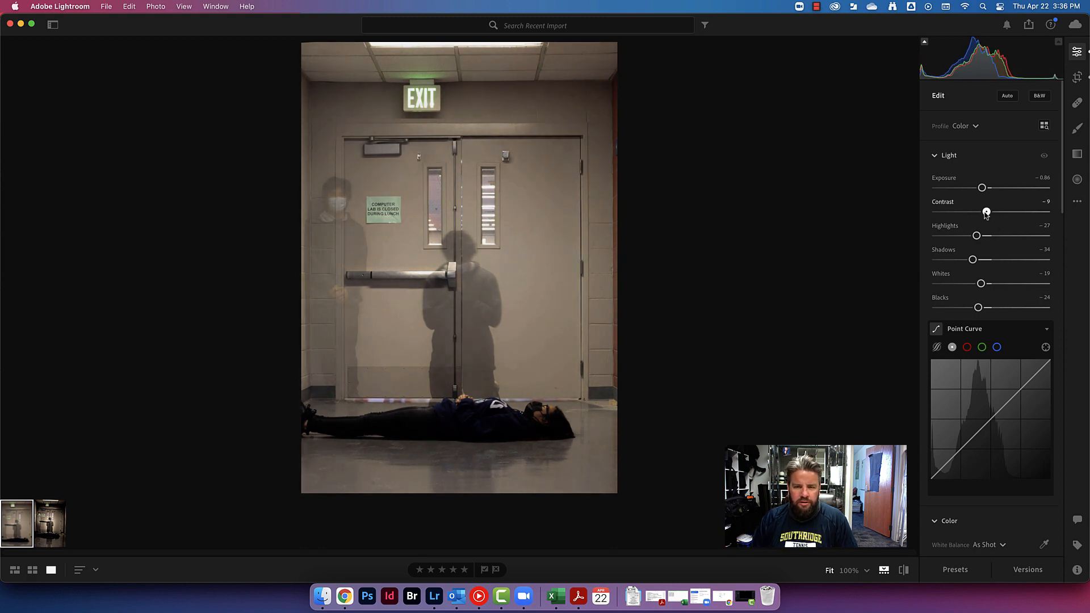
left_click_drag(985, 211, 982, 211)
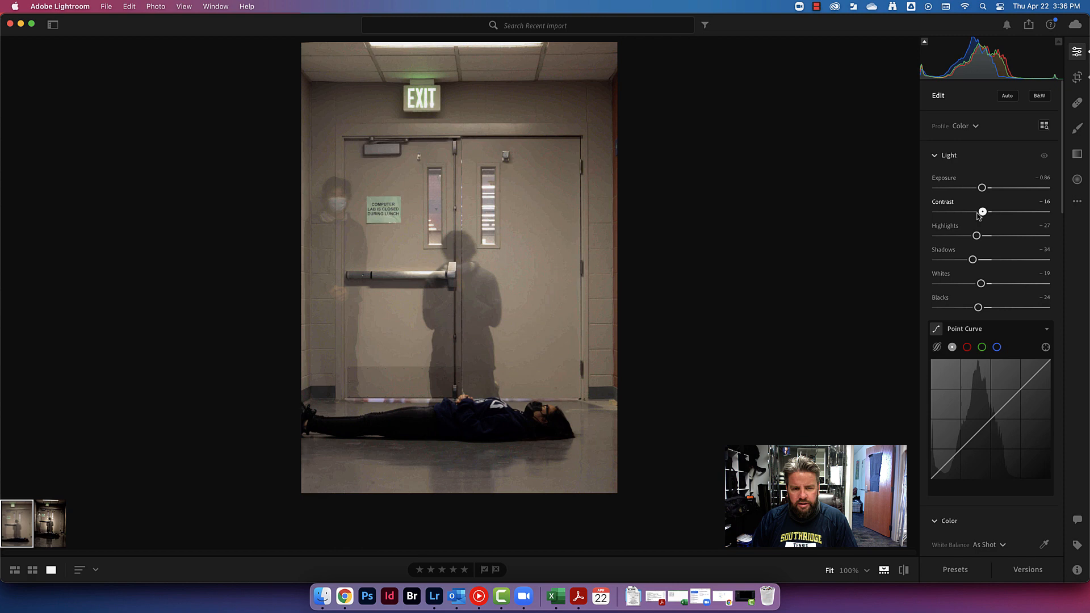
left_click_drag(981, 211, 983, 211)
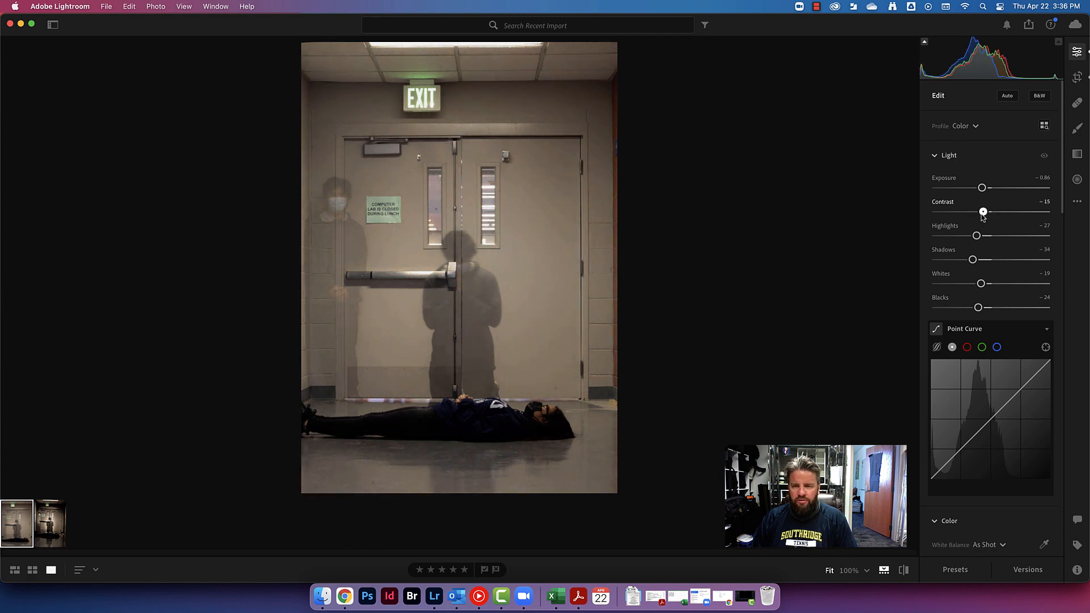
mouse_move(895, 258)
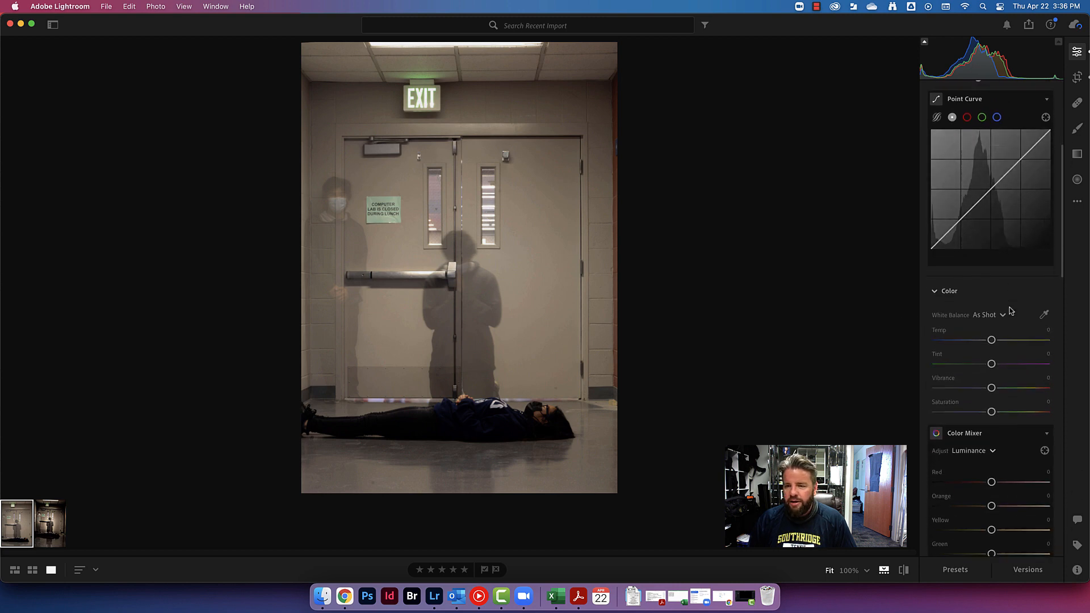
Set Clarity to +100 and Texture to about +64 in Effects
scroll("down", 3)
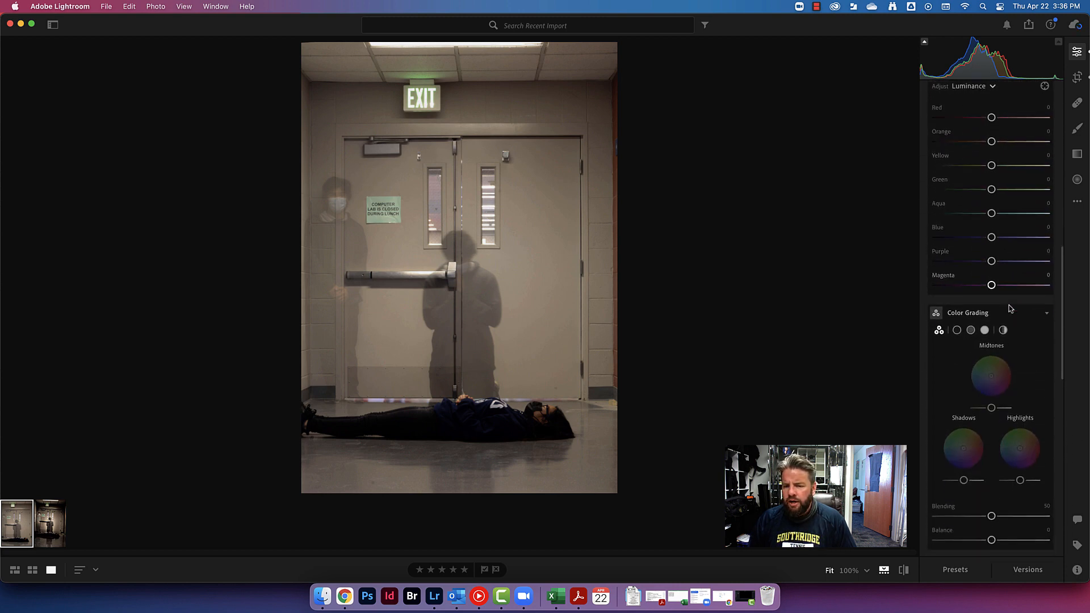
scroll("down", 3)
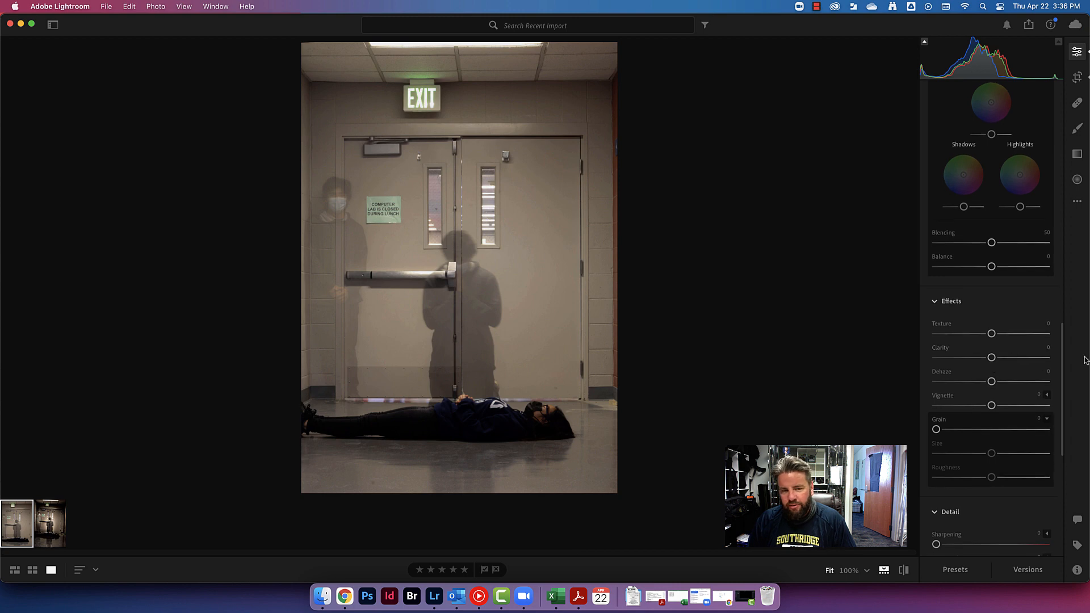
left_click_drag(991, 357, 1046, 358)
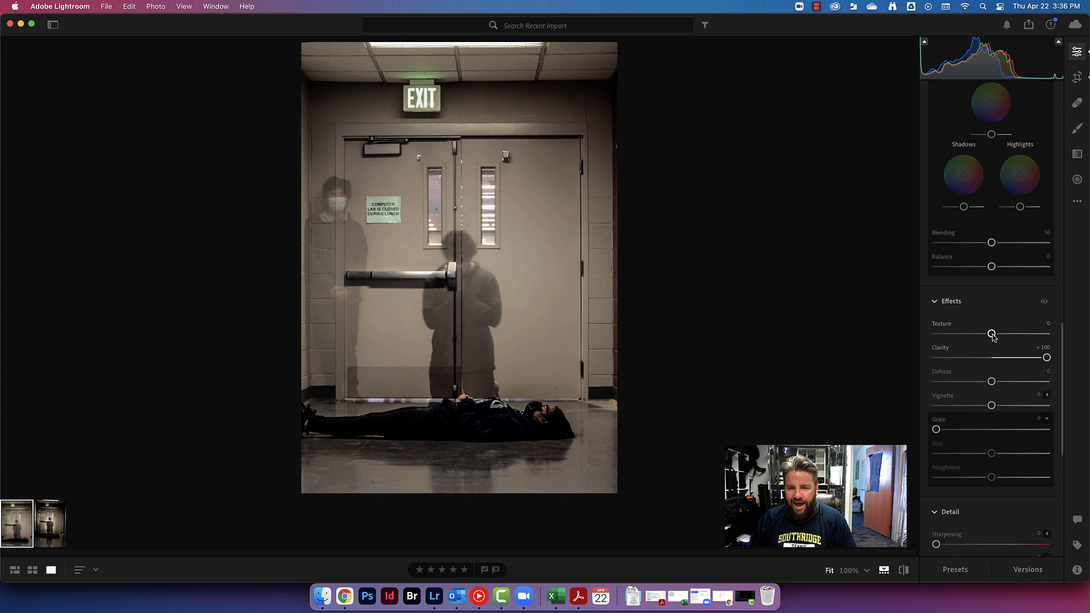
left_click_drag(990, 333, 1048, 334)
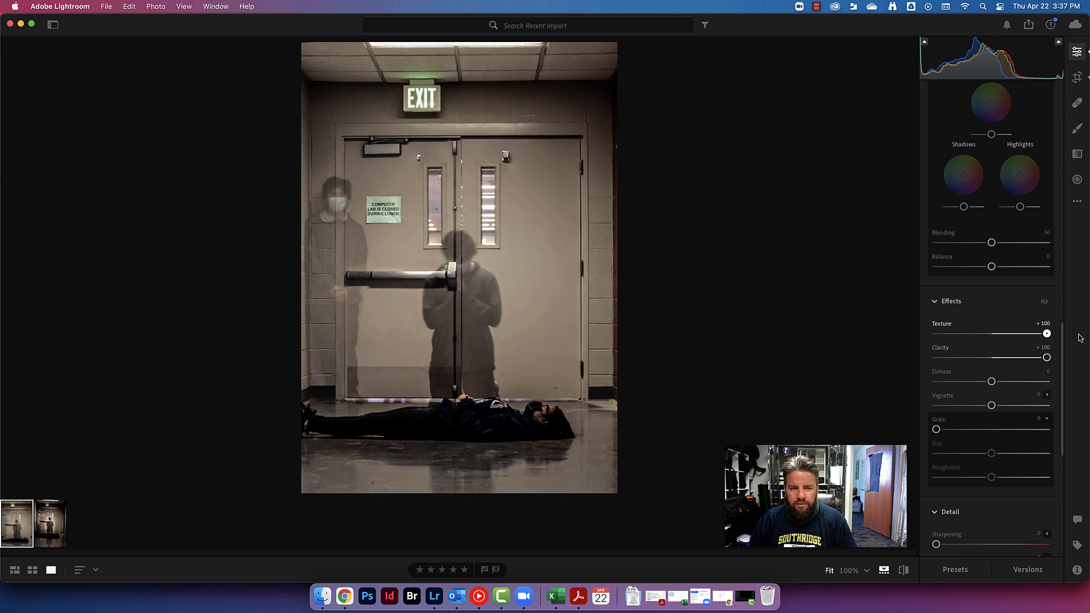
left_click_drag(1047, 333, 1037, 334)
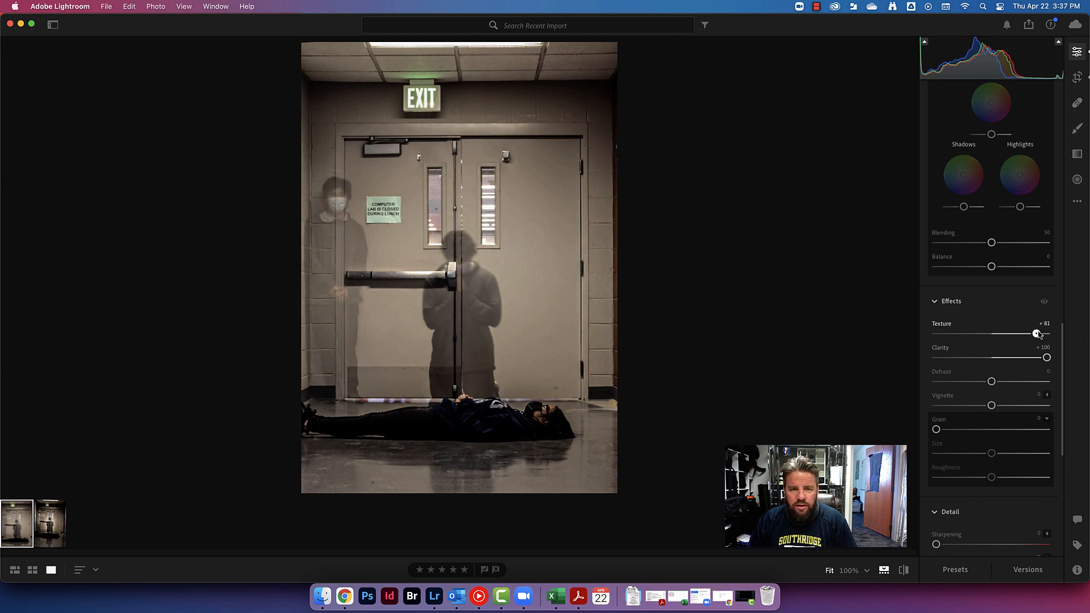
left_click_drag(1038, 334, 1027, 334)
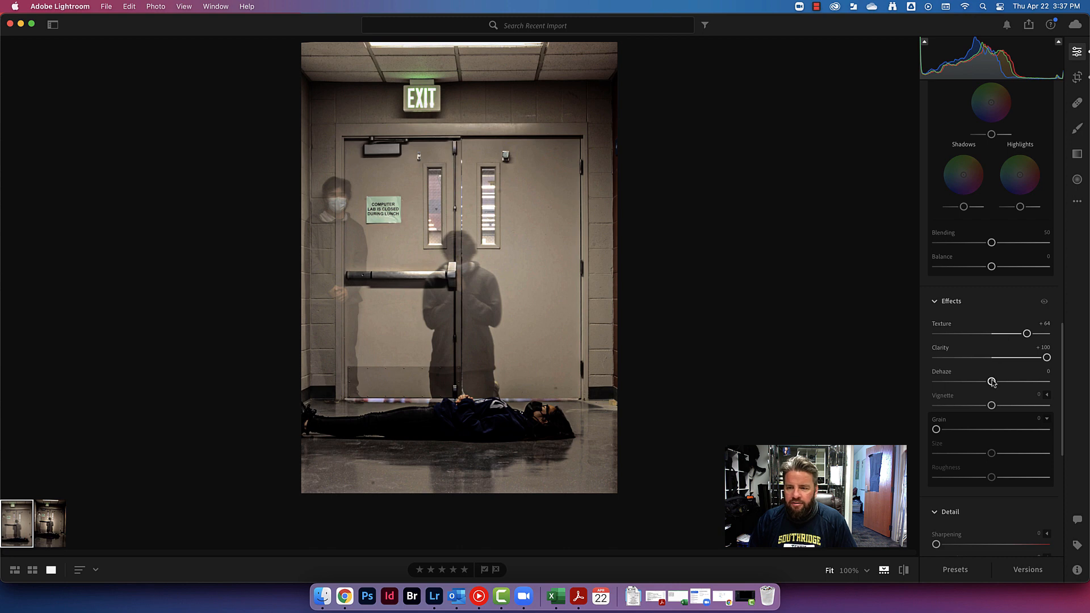
Add a slight Dehaze of about +9
left_click_drag(992, 381, 1041, 382)
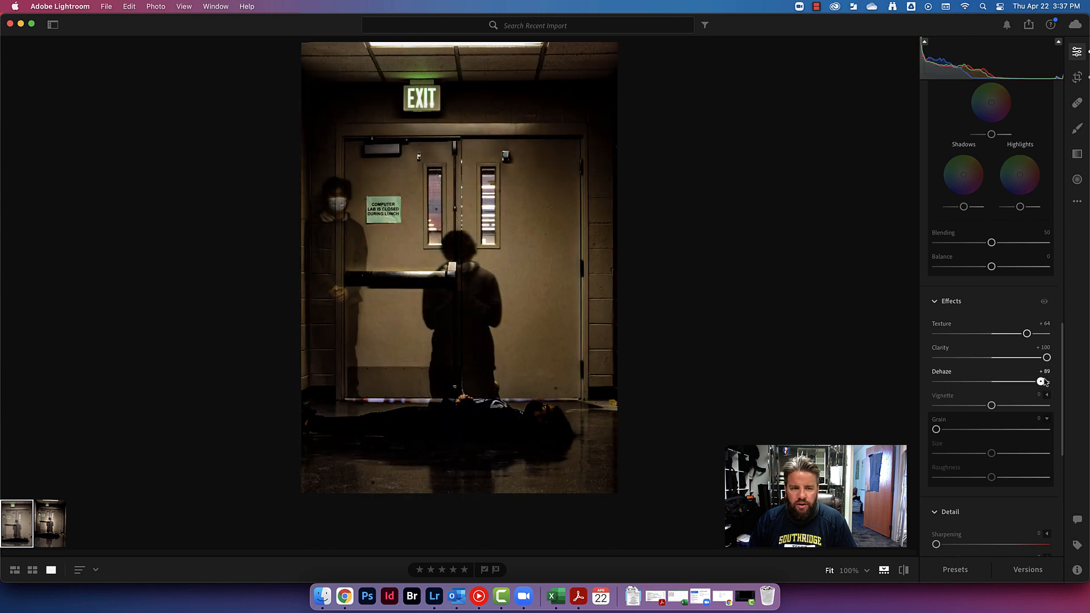
left_click_drag(1041, 381, 998, 381)
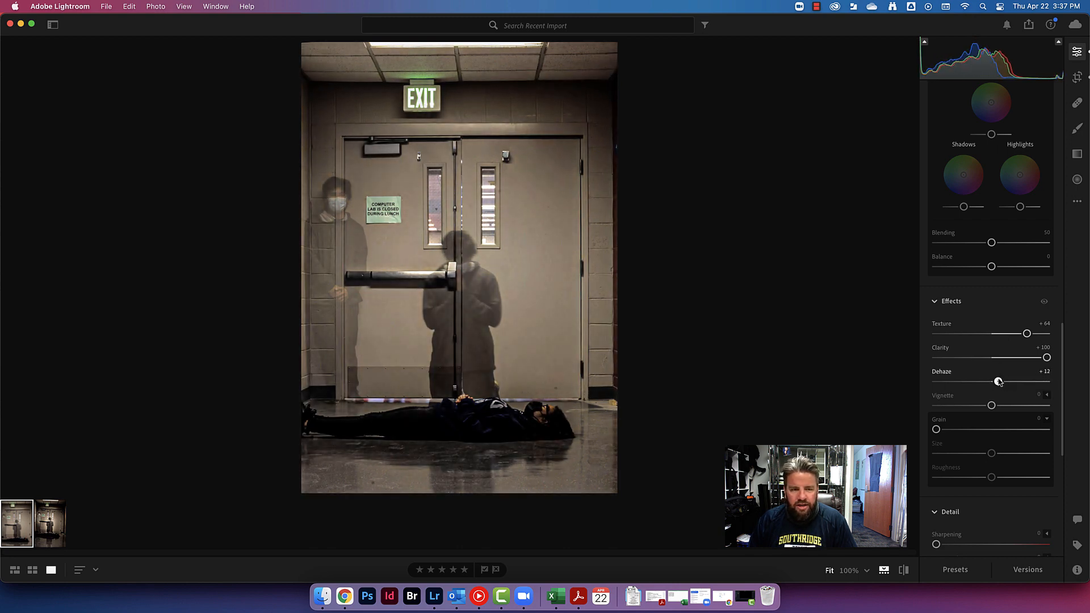
left_click_drag(1001, 381, 995, 382)
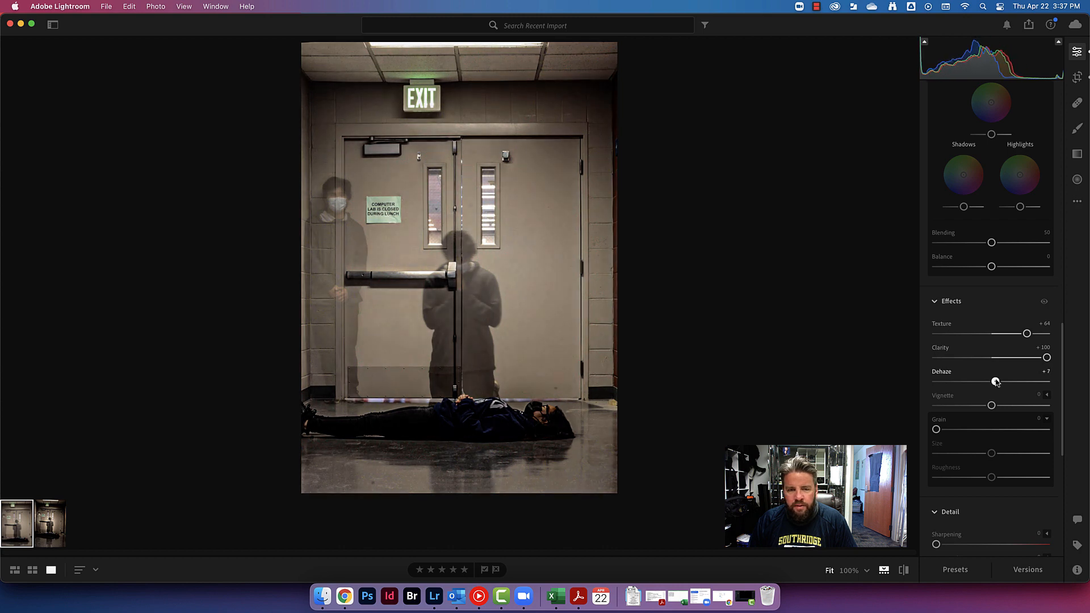
left_click_drag(986, 381, 995, 381)
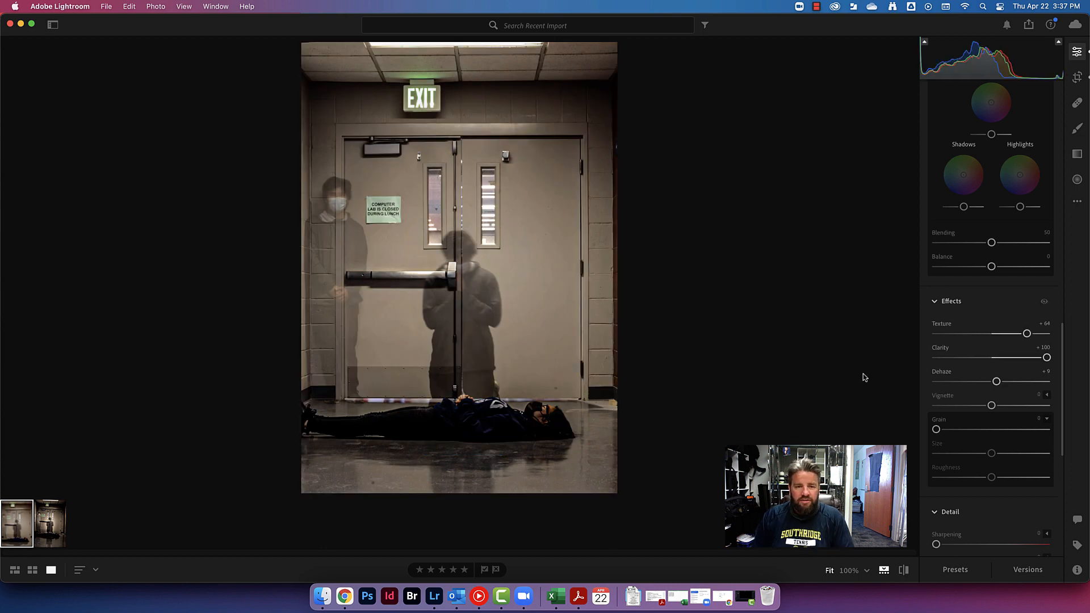
mouse_move(824, 392)
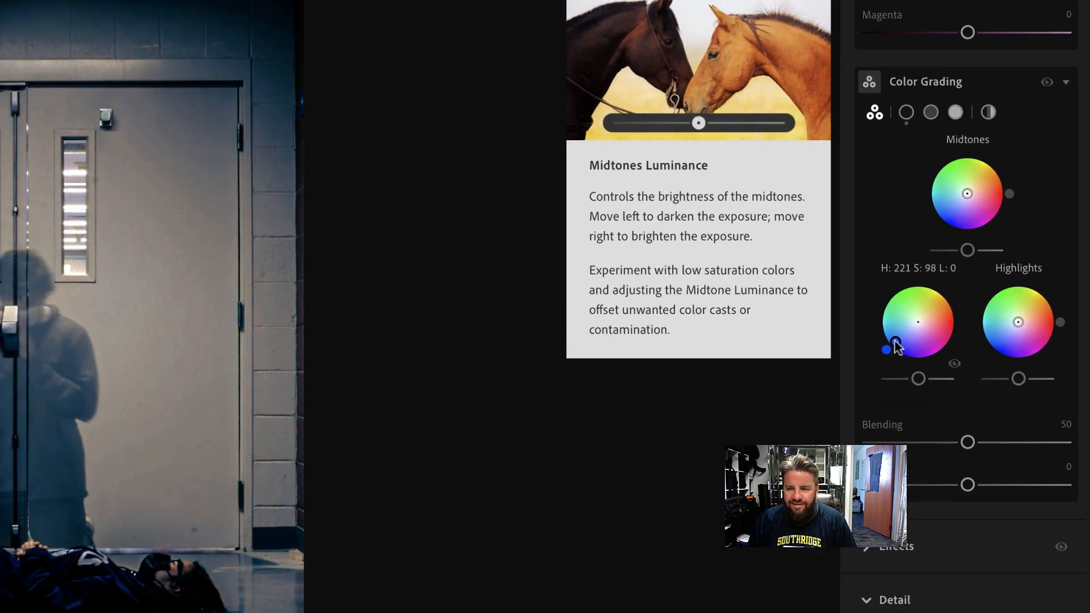
Tint the Shadows wheel toward blue and the Highlights slightly blue (about H 222, S 30)
left_click_drag(884, 350, 889, 352)
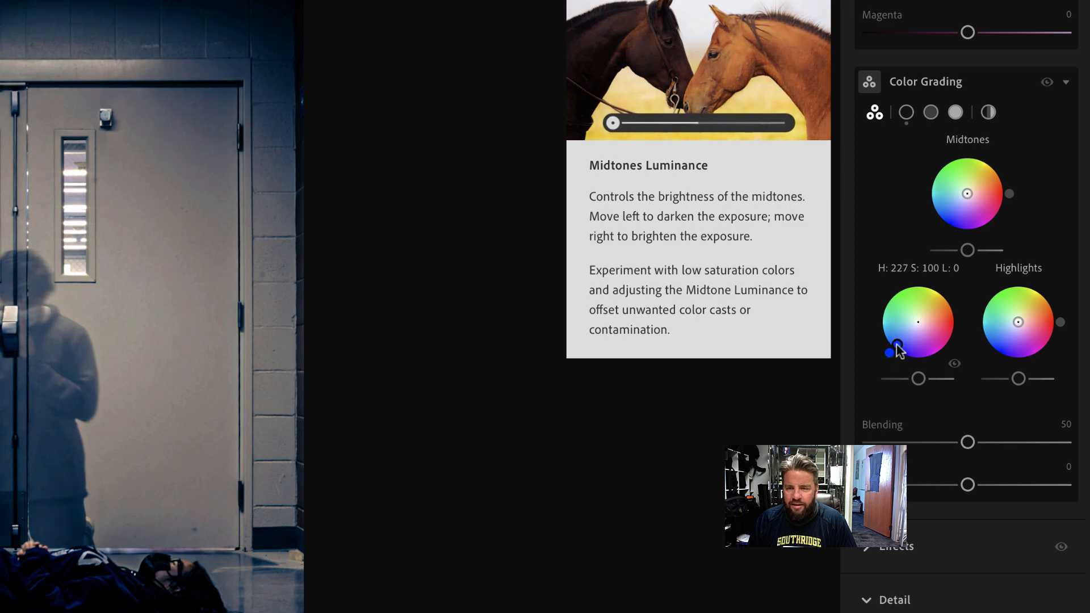
left_click_drag(892, 352, 912, 330)
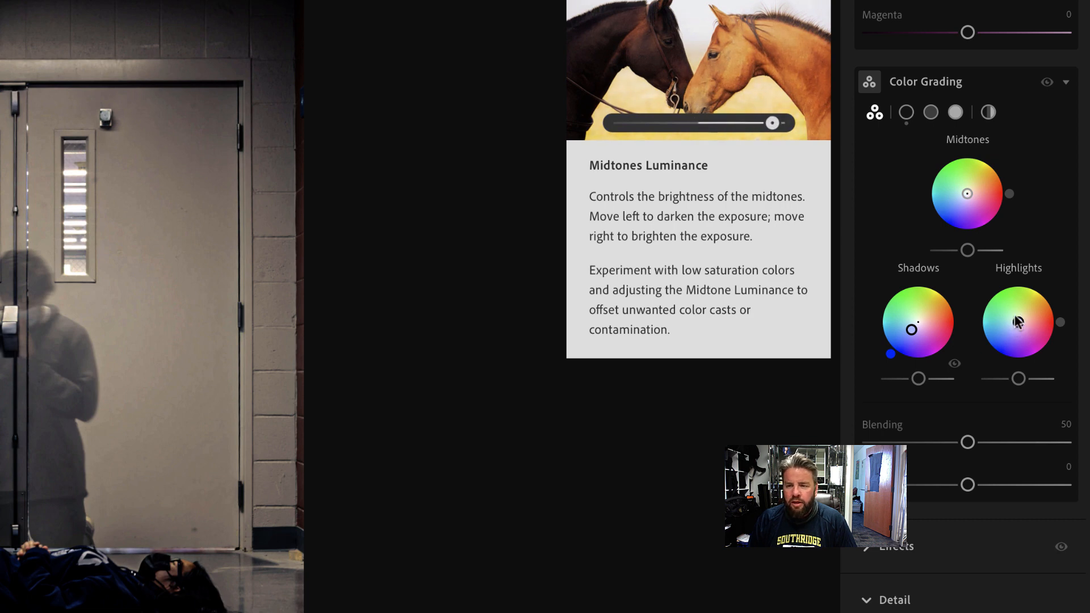
left_click_drag(1017, 320, 1011, 329)
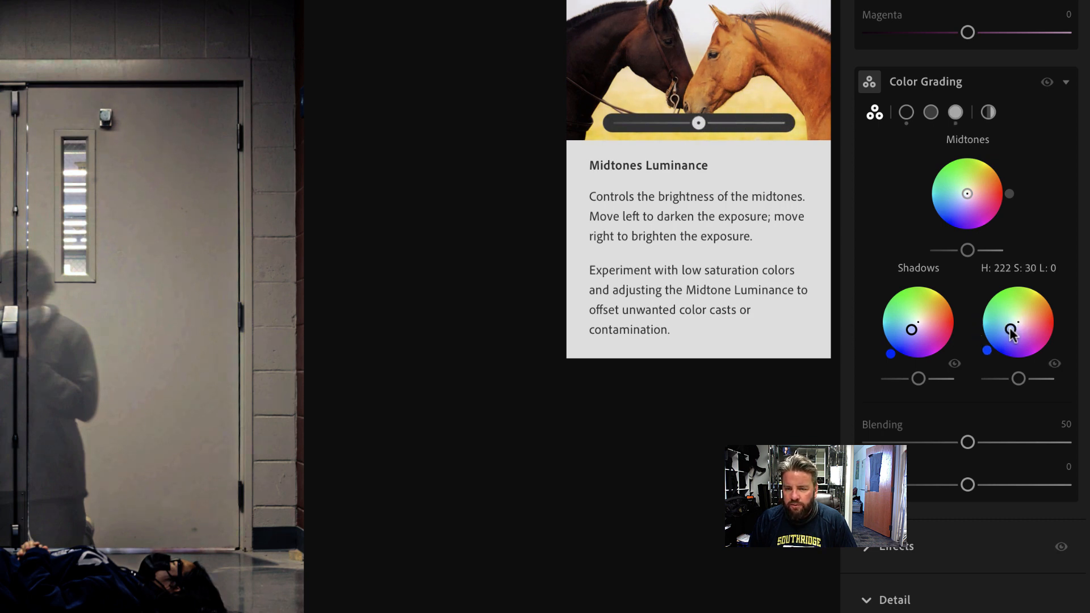
left_click_drag(1011, 330, 1015, 323)
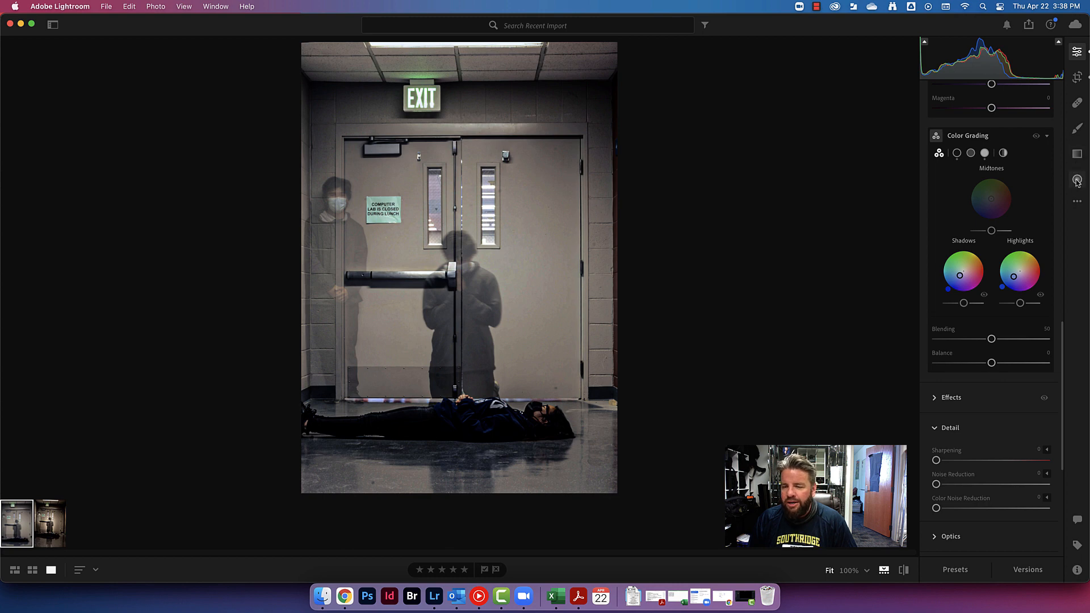
Add a radial gradient with Feather 100 over the central ghost and raise its Exposure to +2.00
left_click(1077, 180)
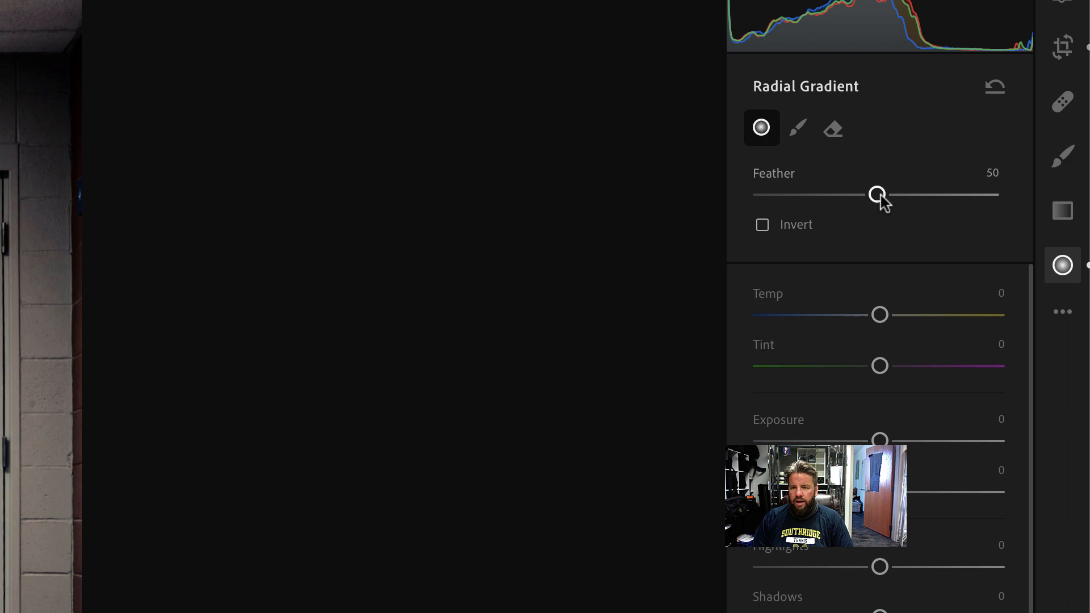
left_click_drag(877, 194, 991, 194)
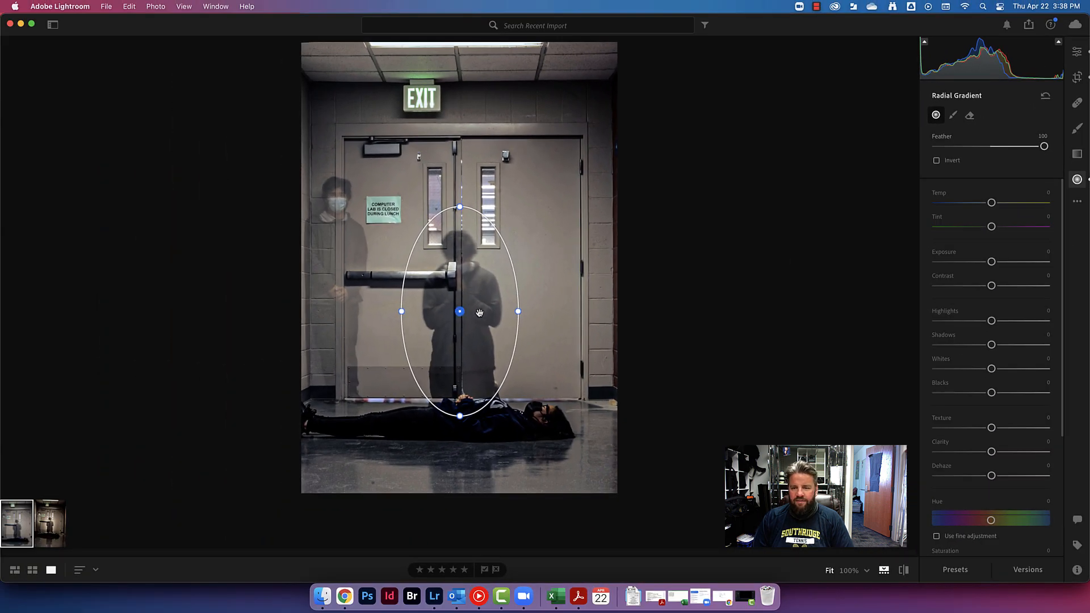
left_click_drag(991, 261, 994, 261)
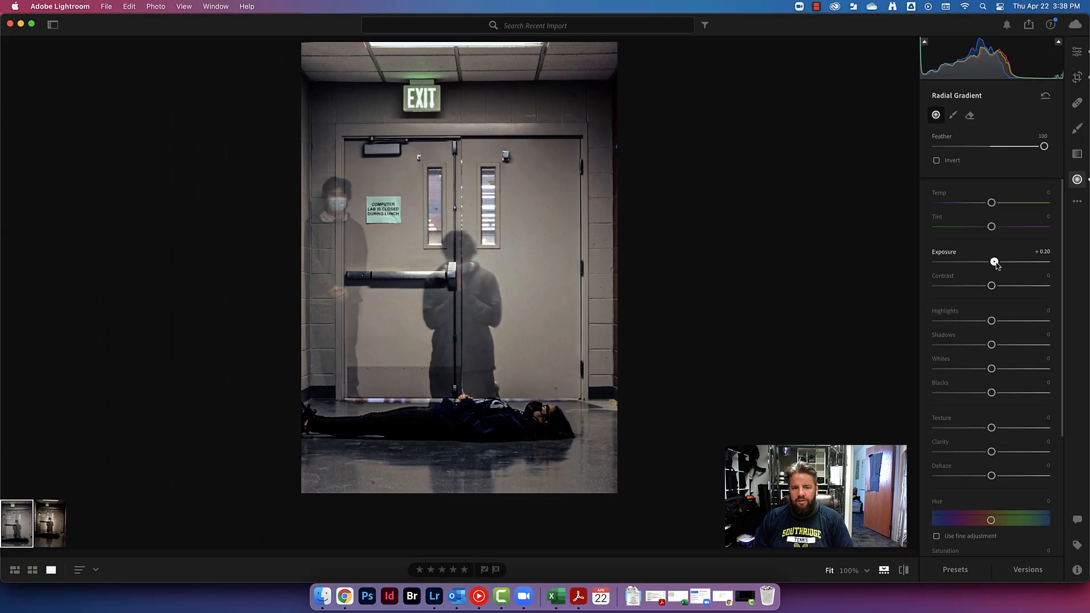
left_click_drag(994, 263, 1012, 262)
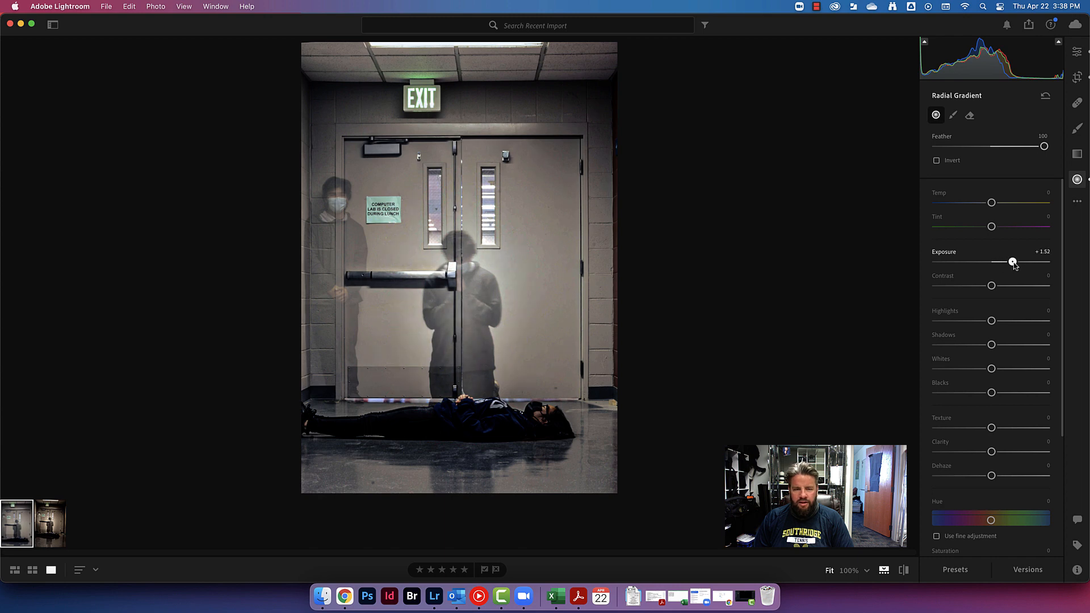
left_click_drag(1011, 263, 1015, 262)
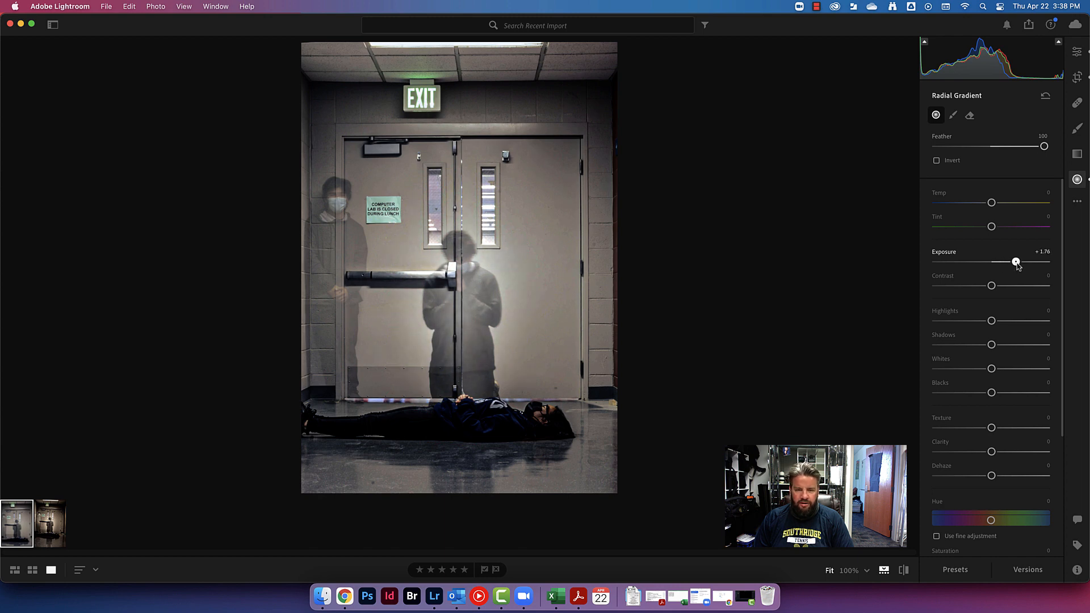
left_click_drag(1014, 262, 1019, 262)
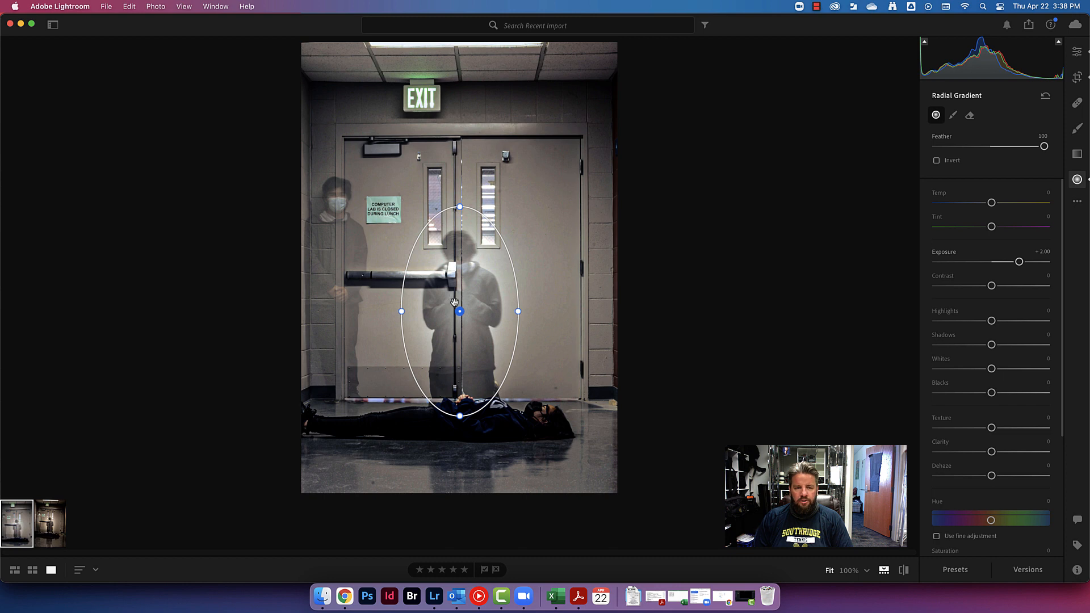
Duplicate the central ghost gradient and select the copy over the left ghost
right_click(459, 311)
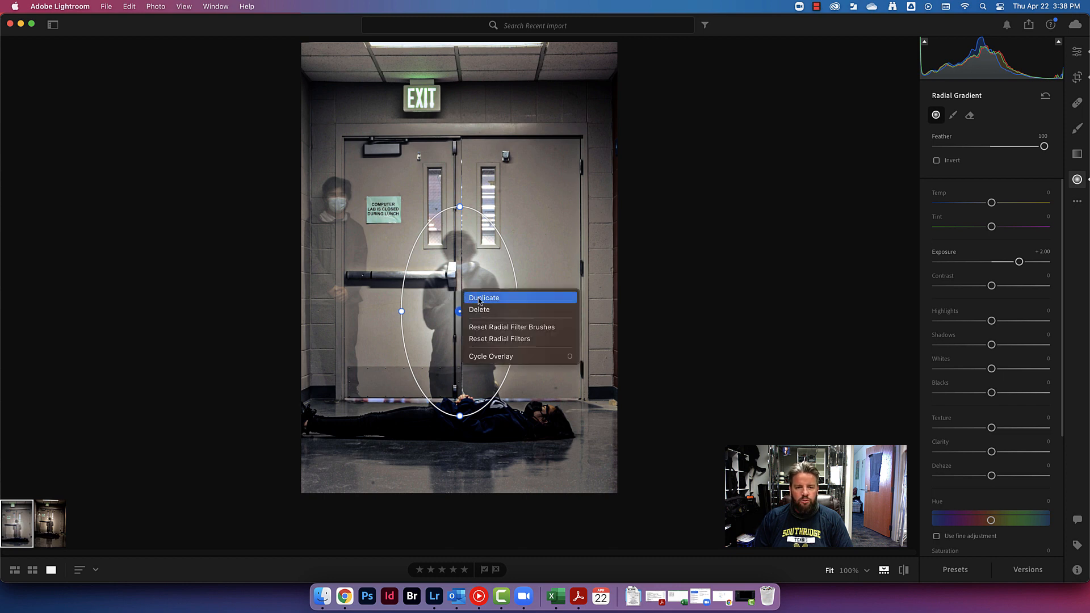
left_click(484, 297)
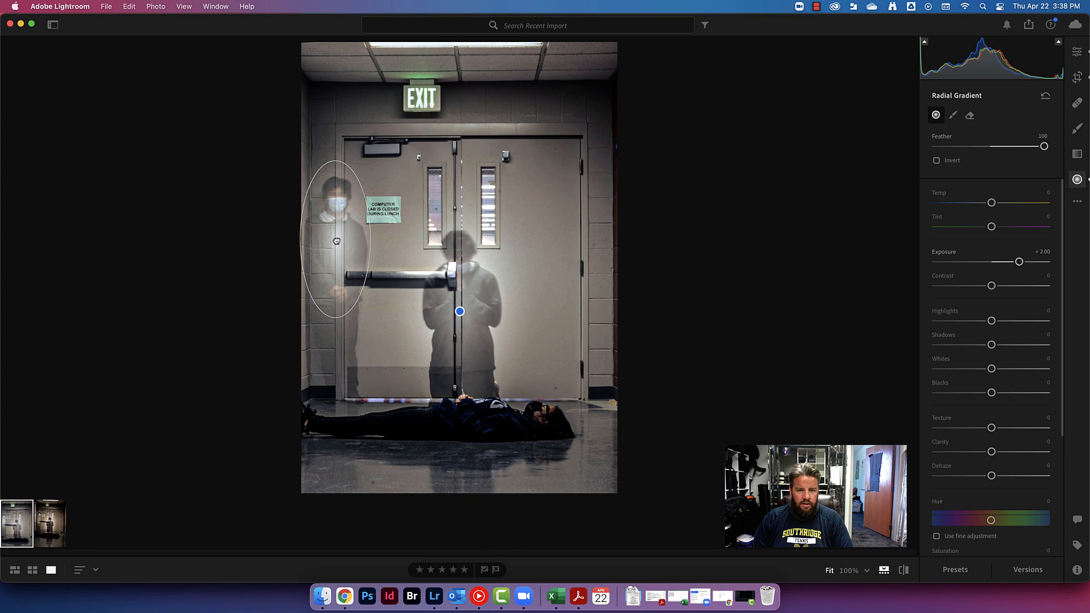
left_click(331, 242)
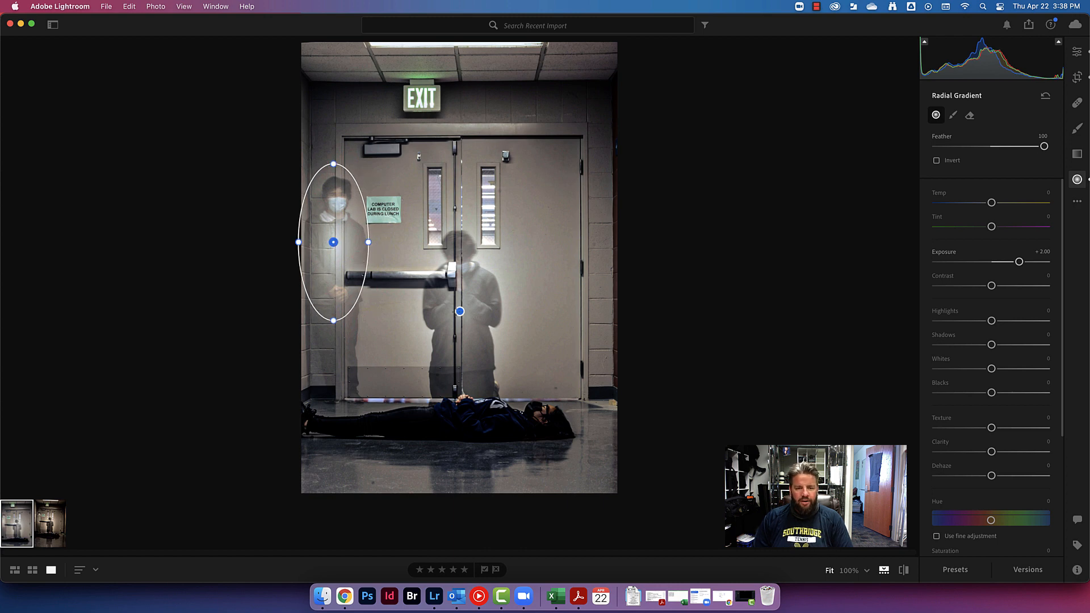
Soften the ghost glow with Clarity about -36 and Dehaze about -17
left_click_drag(334, 241, 459, 311)
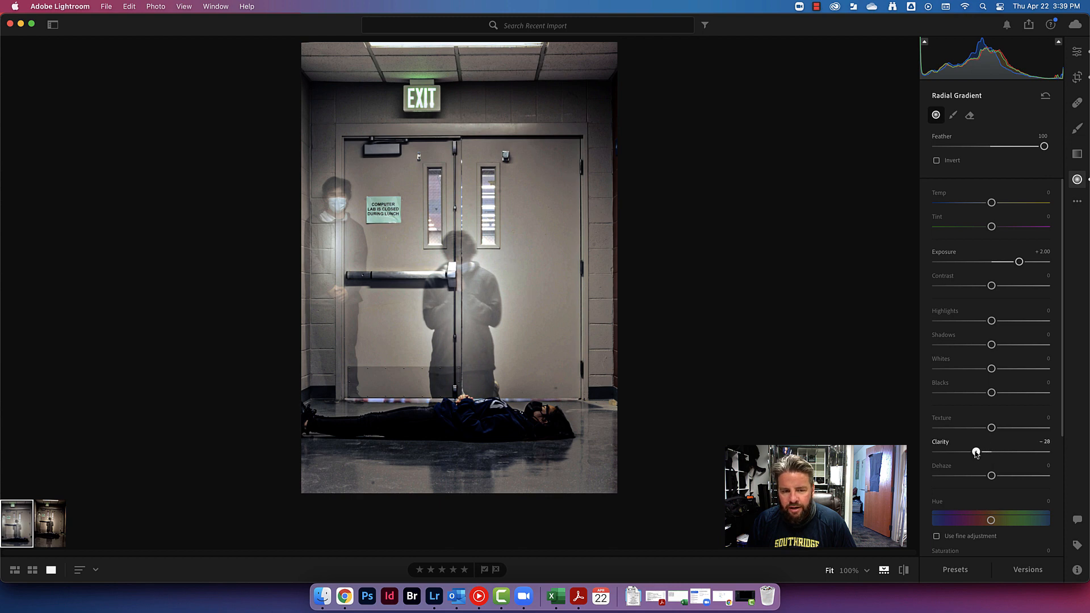
left_click_drag(975, 452, 958, 451)
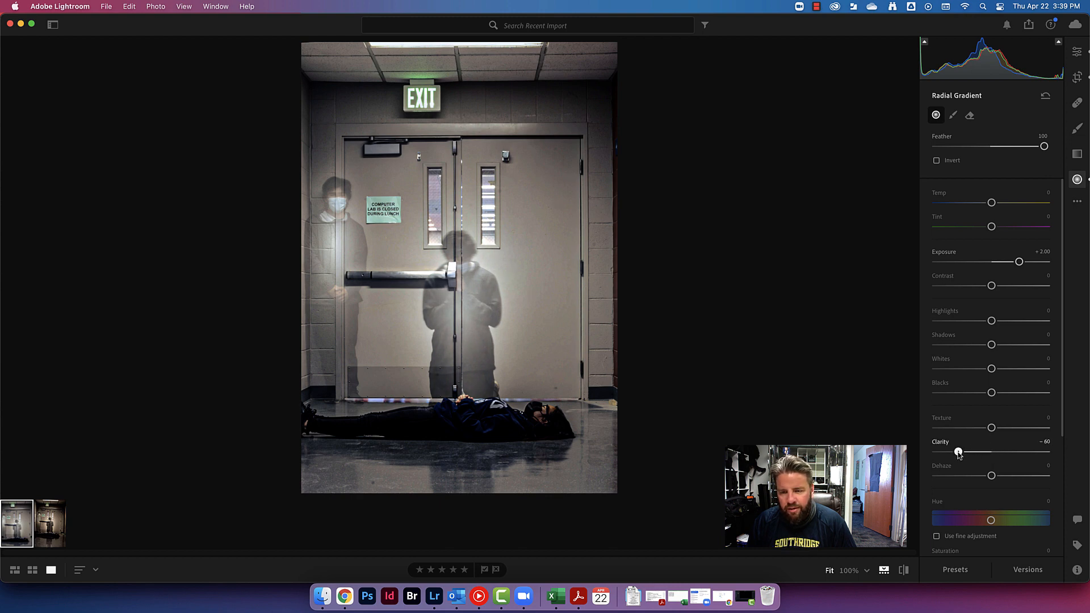
left_click_drag(991, 475, 989, 476)
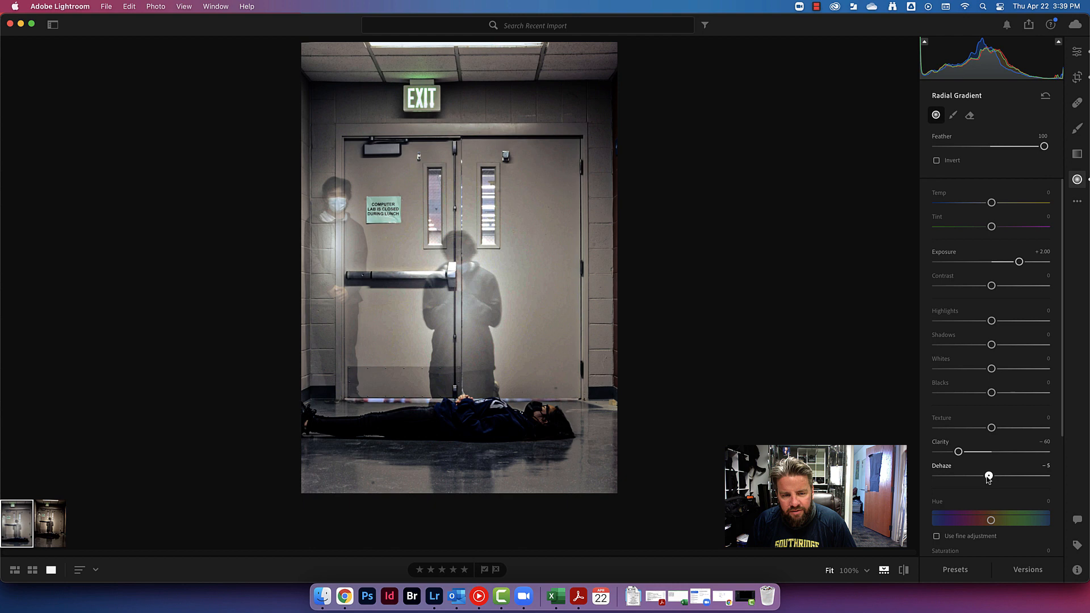
left_click_drag(989, 475, 980, 476)
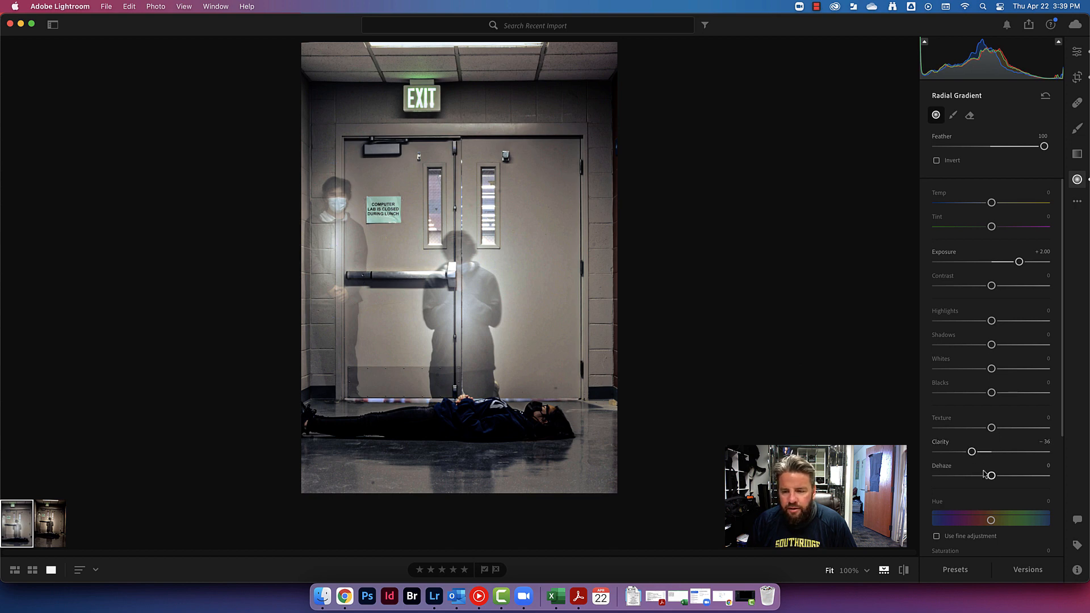
left_click_drag(991, 476, 981, 475)
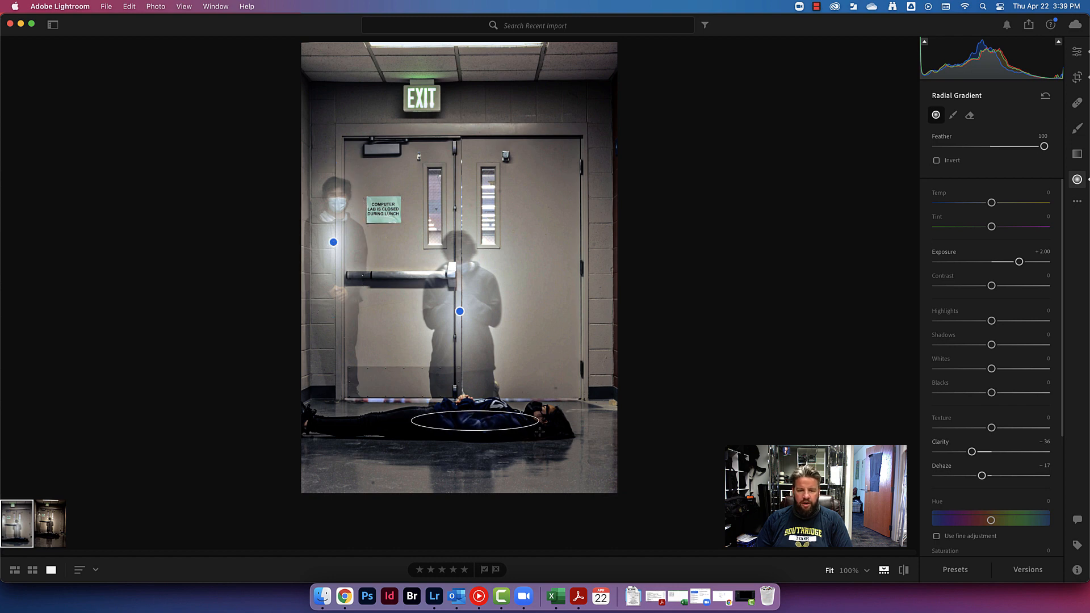
Draw a radial gradient over the person on the floor with Clarity +25 and Dehaze +3
left_click_drag(535, 420, 585, 457)
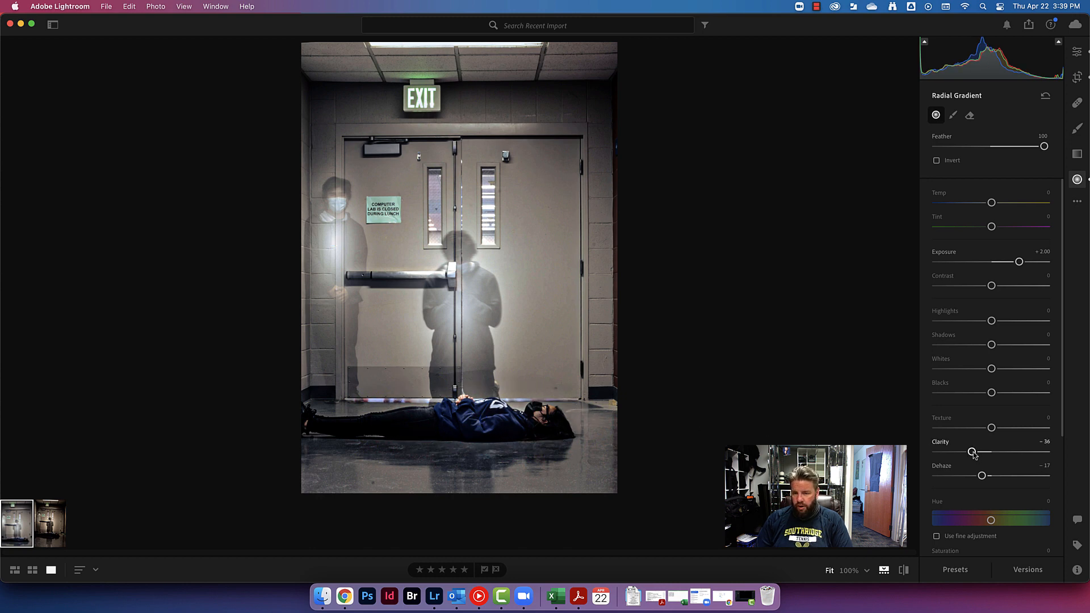
left_click_drag(972, 451, 1002, 450)
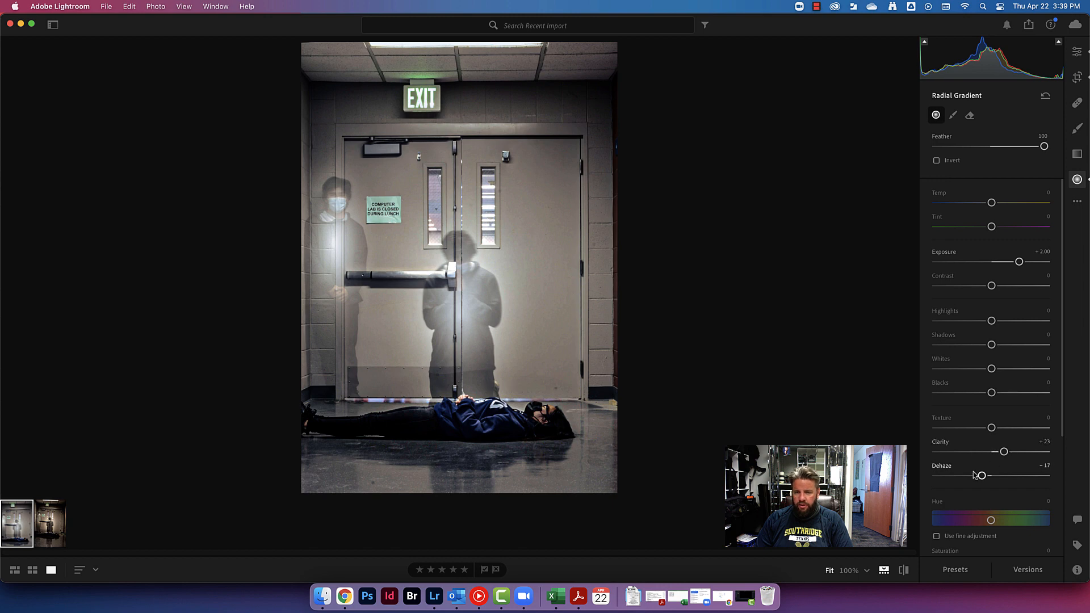
left_click_drag(980, 476, 993, 475)
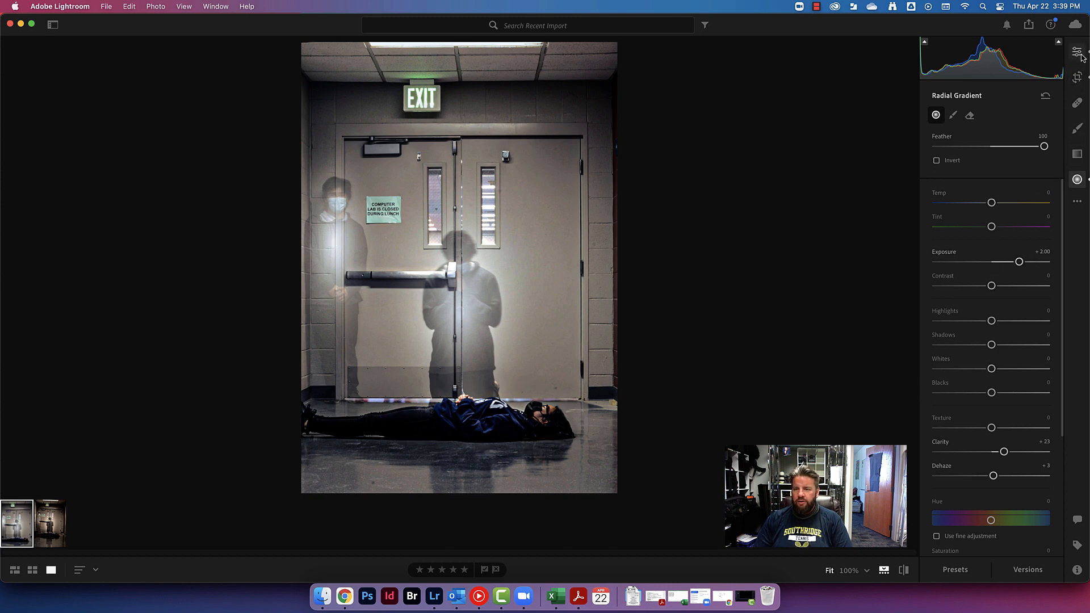
Return to global adjustments and add a Vignette of about -27
left_click(1077, 53)
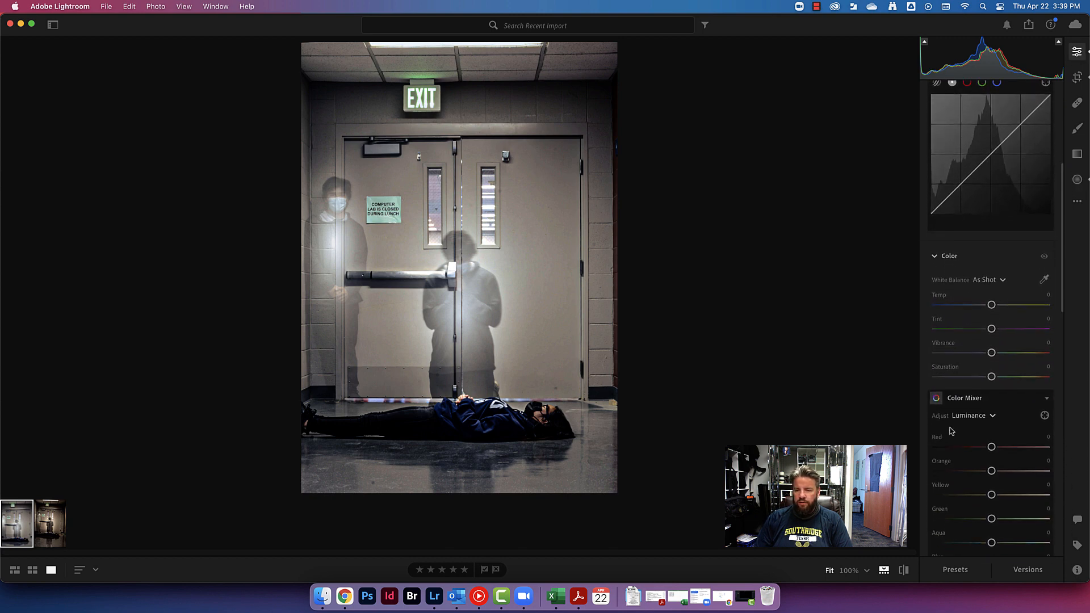
scroll("down", 3)
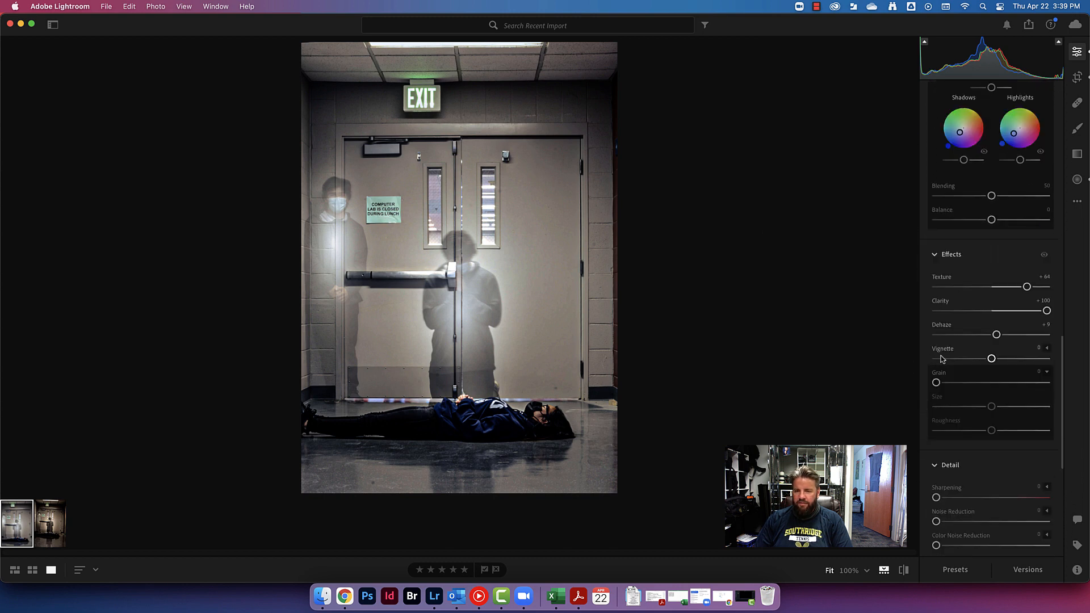
left_click_drag(991, 357, 983, 357)
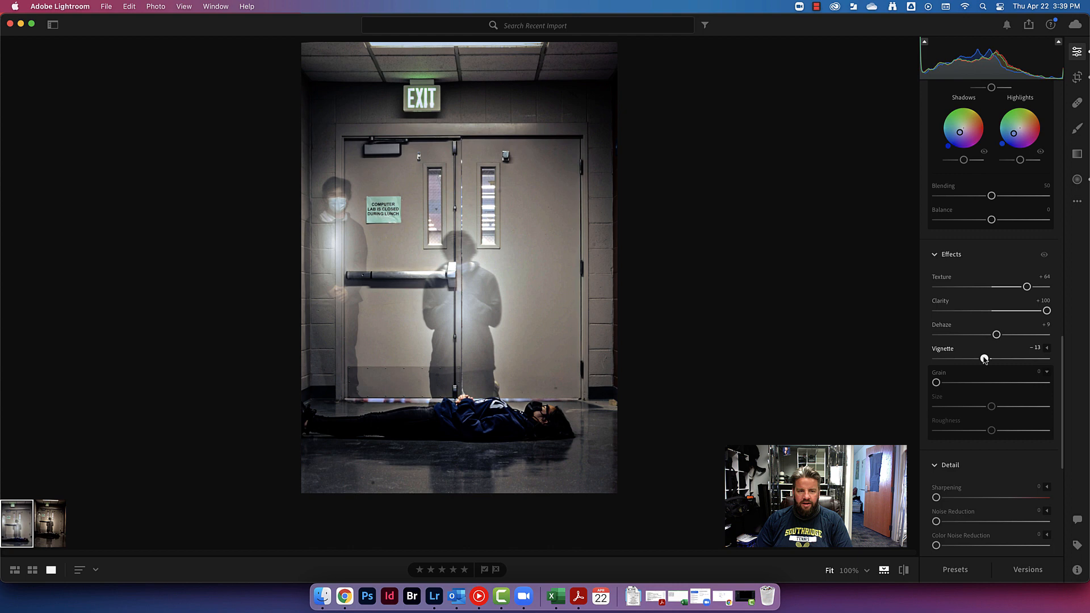
left_click_drag(983, 358, 979, 359)
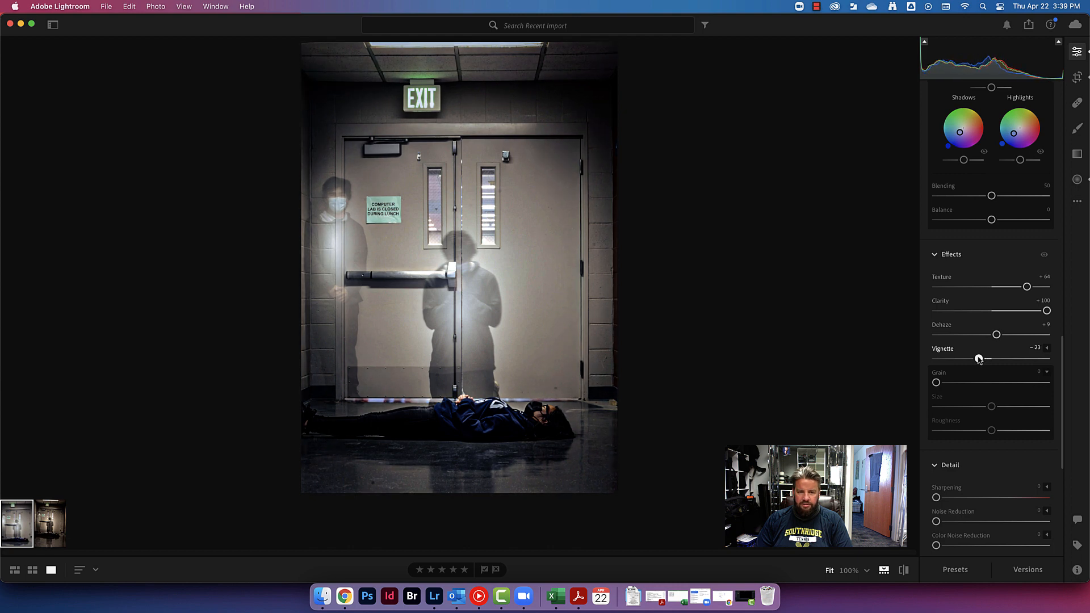
left_click_drag(977, 357, 977, 358)
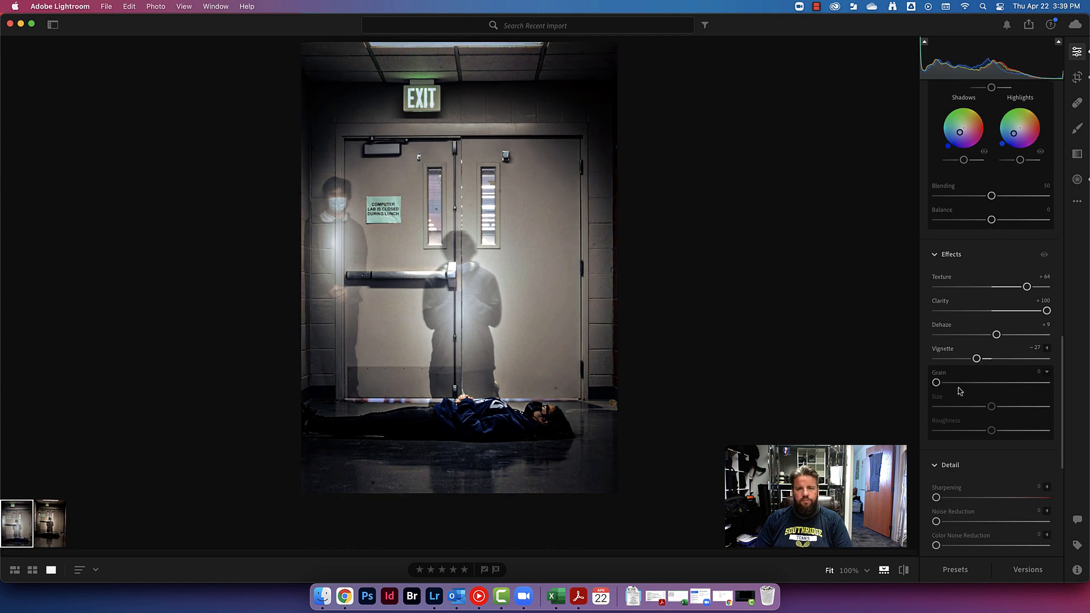
left_click(1078, 154)
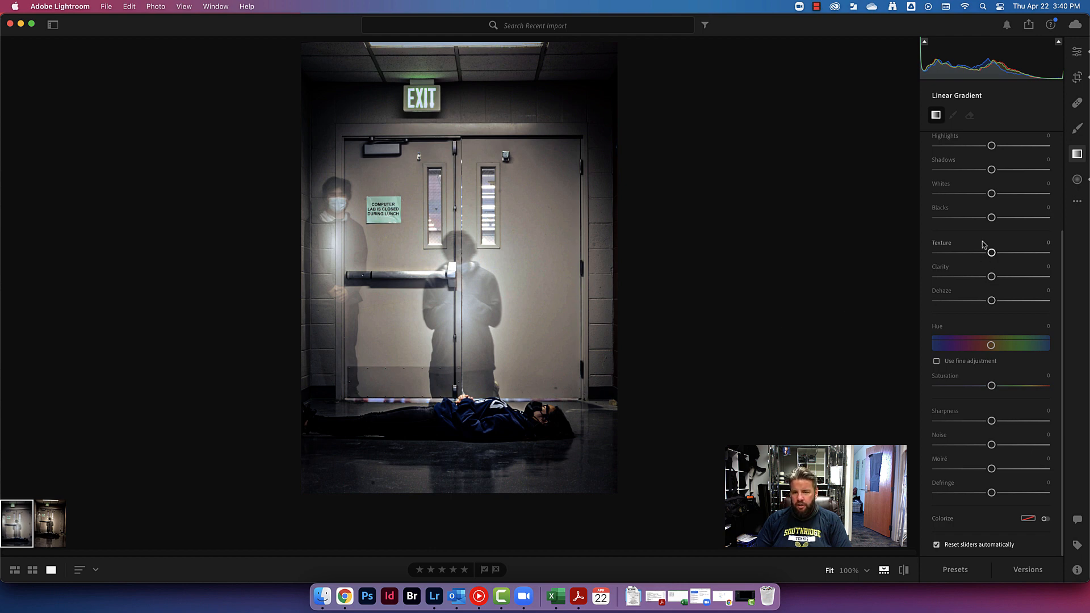
mouse_move(962, 257)
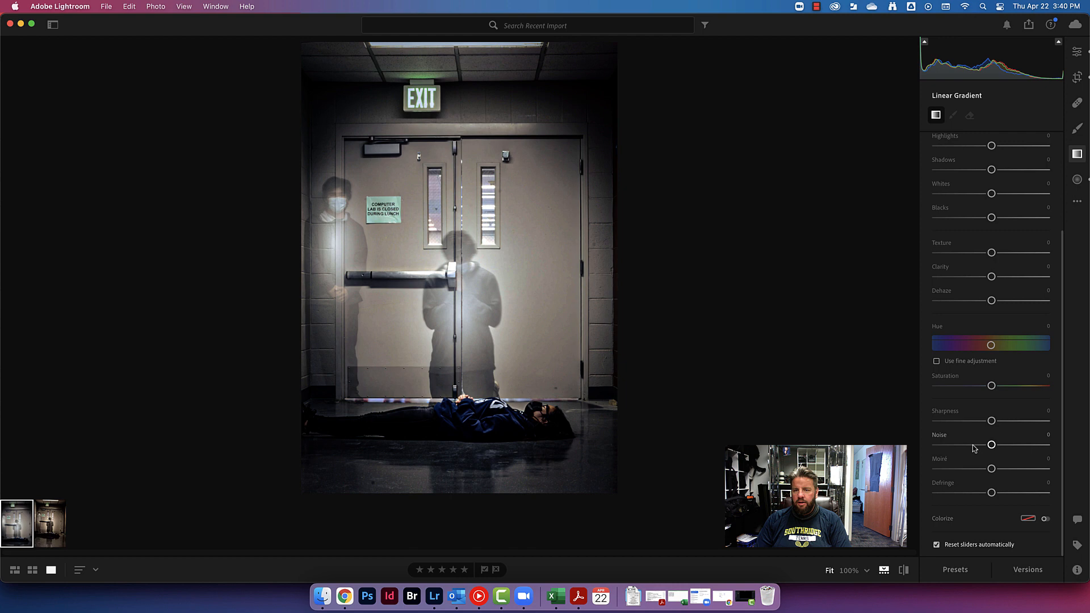
Give a linear gradient Clarity +100 and place it fading in from the left edge of the photo
left_click_drag(992, 276, 1048, 276)
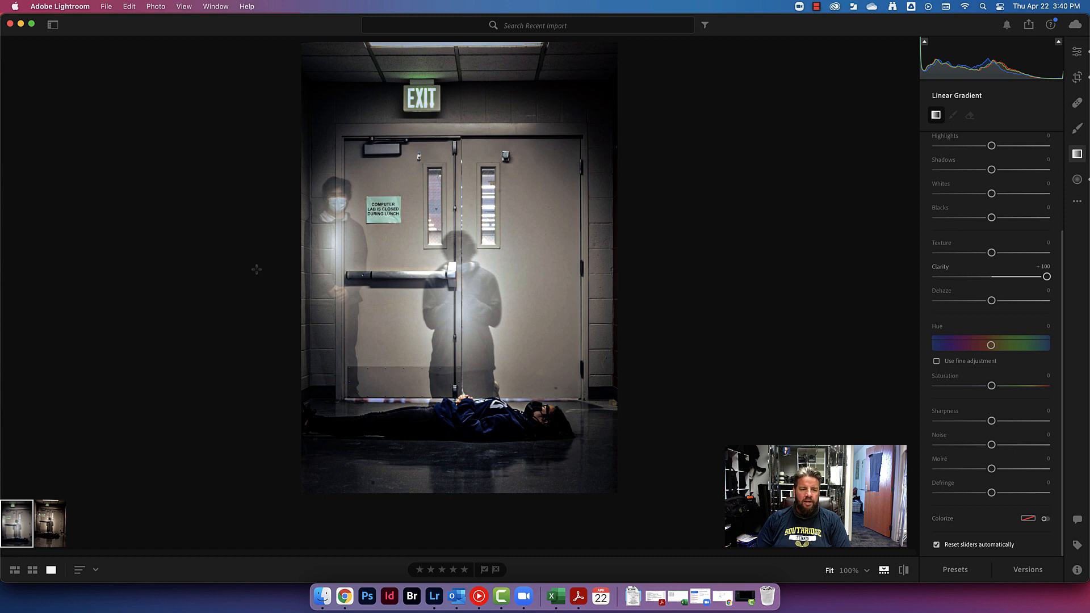
left_click(238, 268)
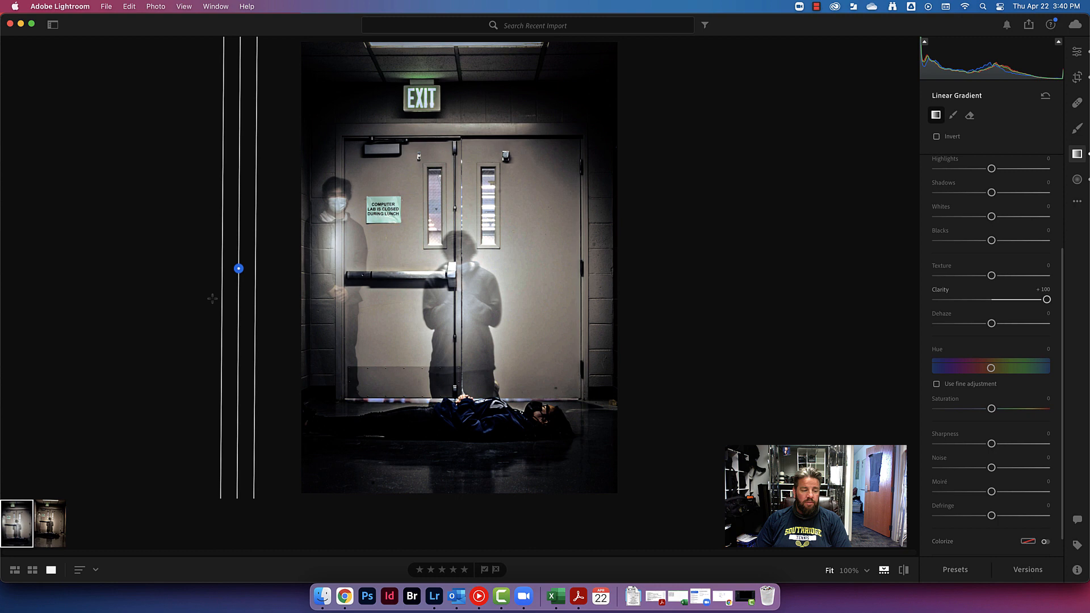
mouse_move(199, 271)
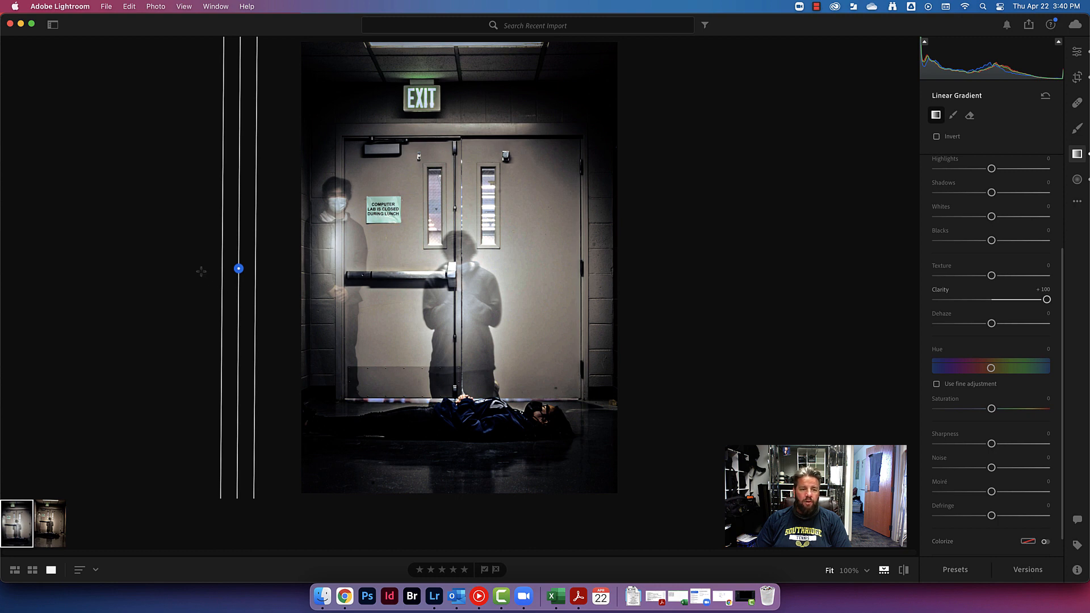
left_click_drag(238, 269, 153, 274)
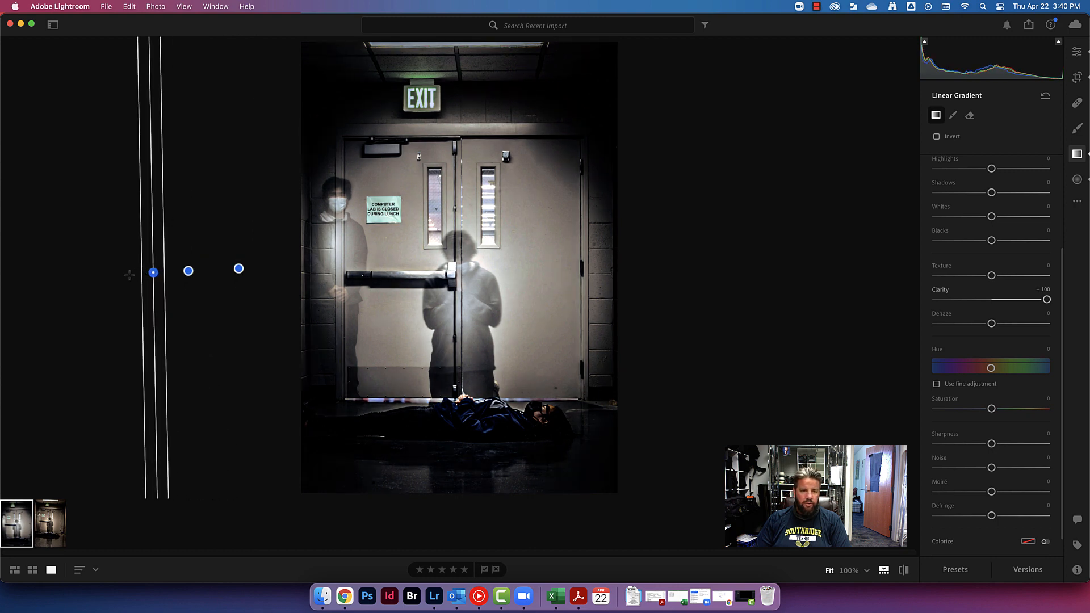
left_click_drag(153, 274, 81, 279)
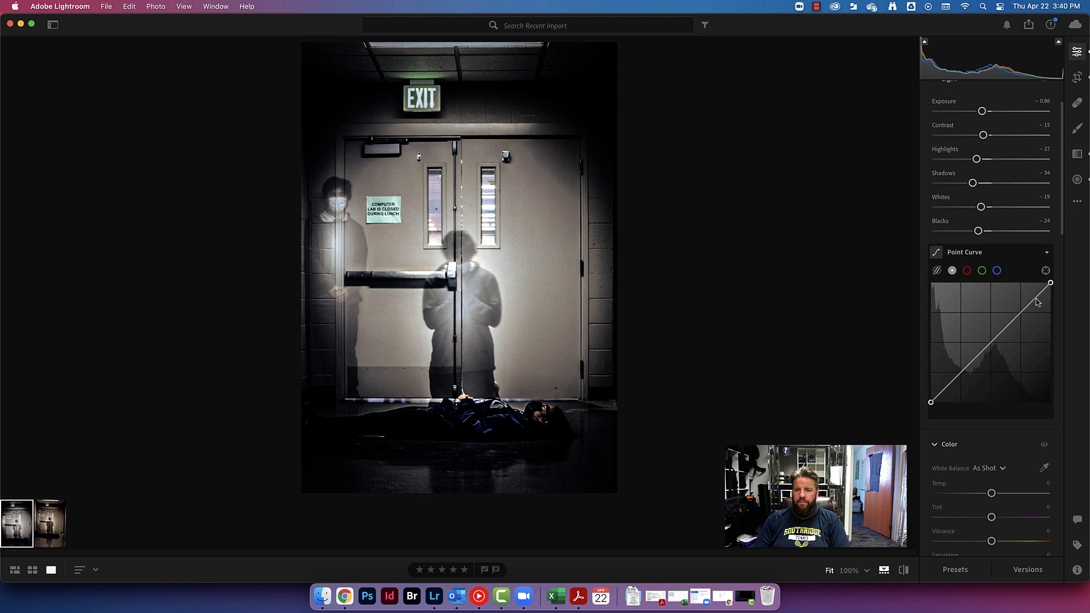
Nudge the vignette, then raise the overall Exposure from -0.86 to about -0.45
scroll("down", 3)
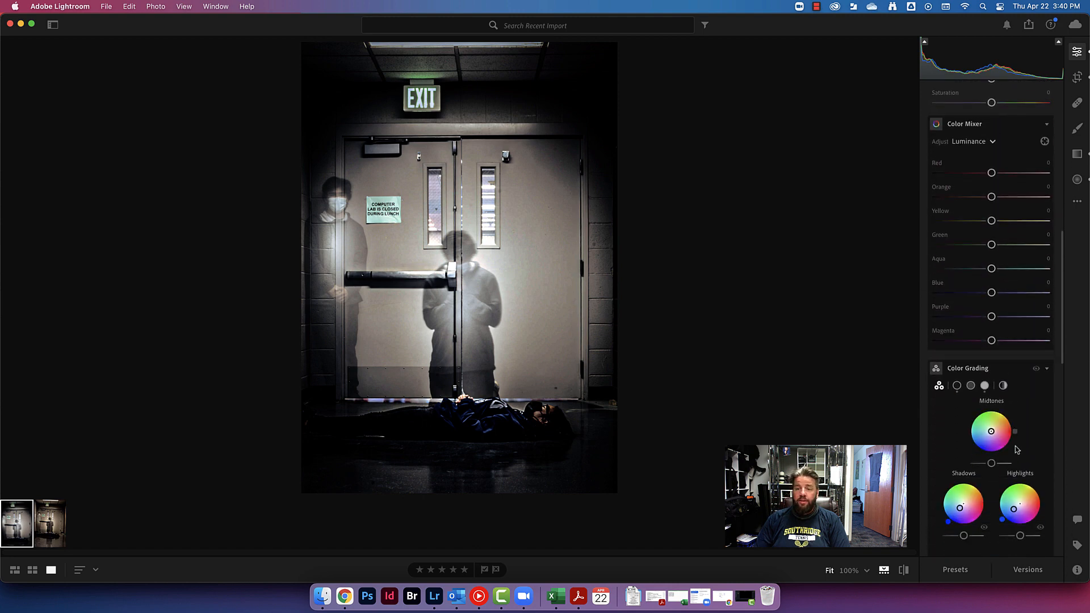
scroll("down", 3)
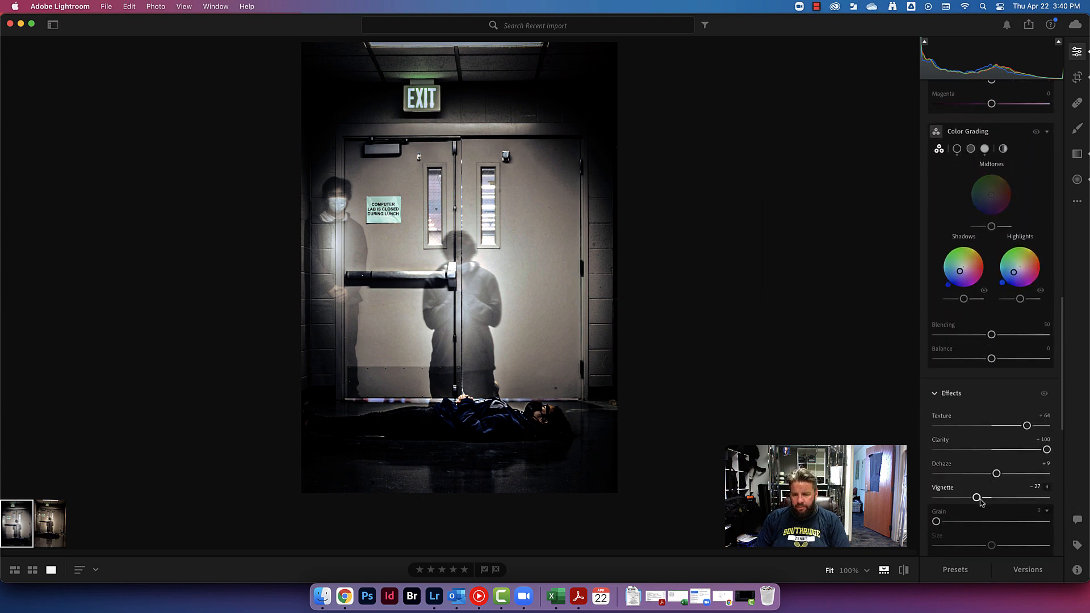
left_click_drag(977, 497, 985, 497)
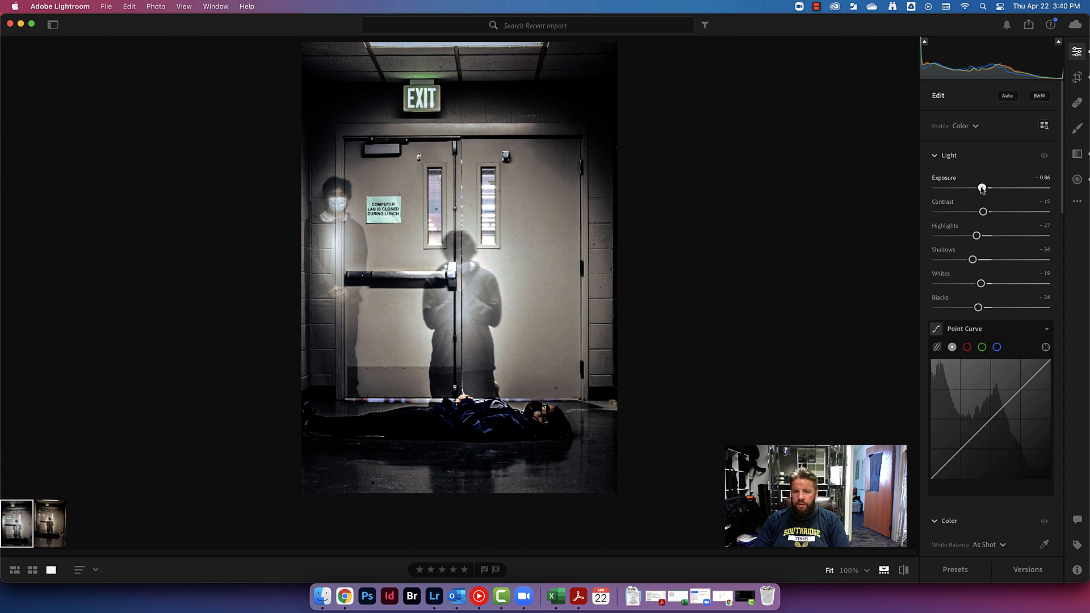
left_click_drag(980, 189, 986, 188)
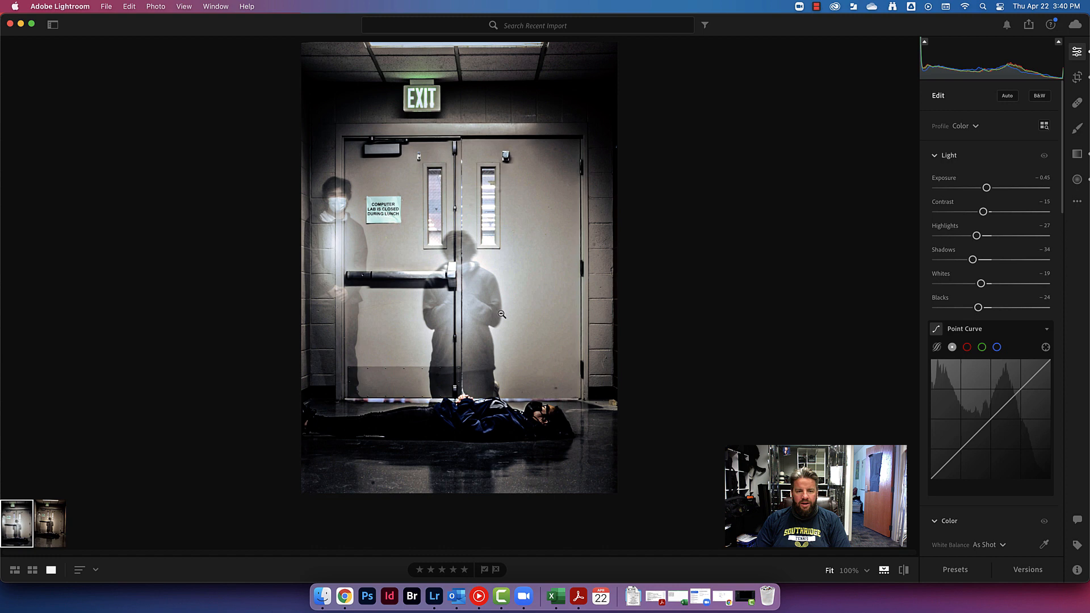
mouse_move(332, 277)
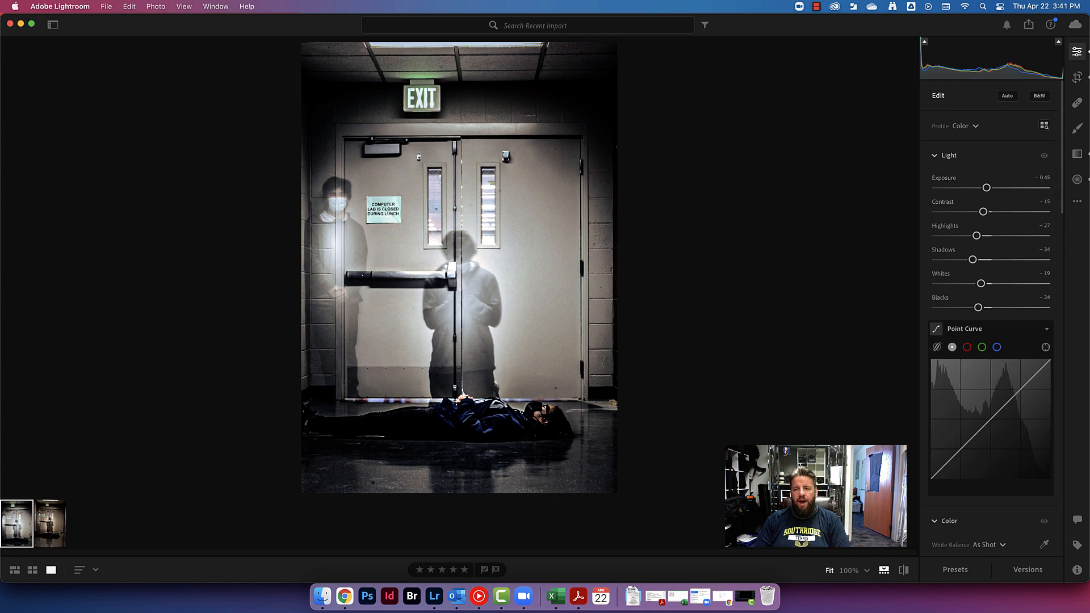
Set the middle ghost's radial glow to Exposure +2.00 and the left ghost's to +1.16
left_click(1080, 178)
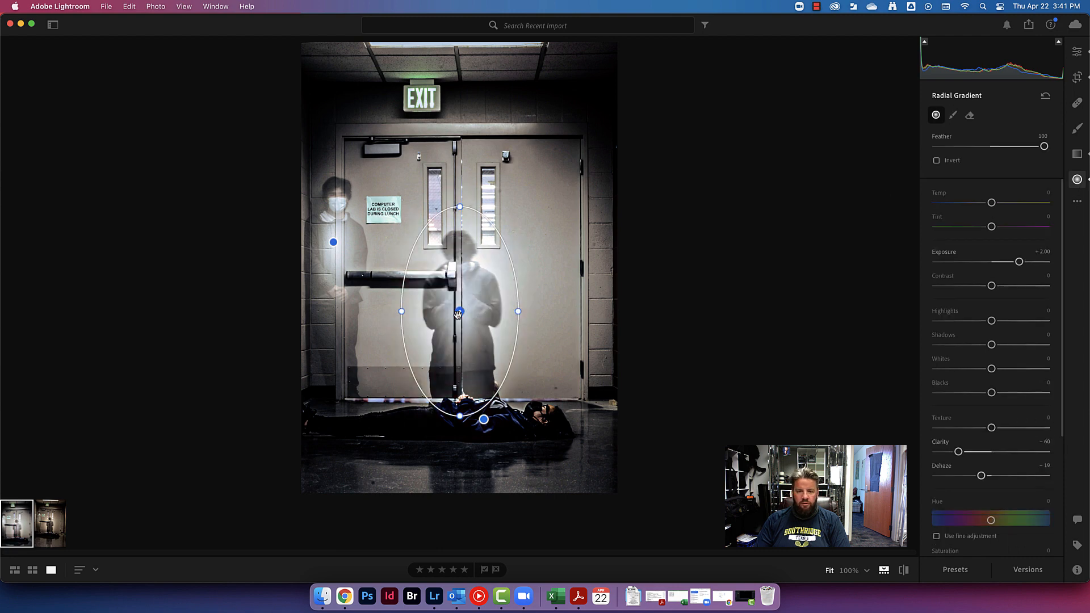
left_click_drag(1018, 261, 1015, 261)
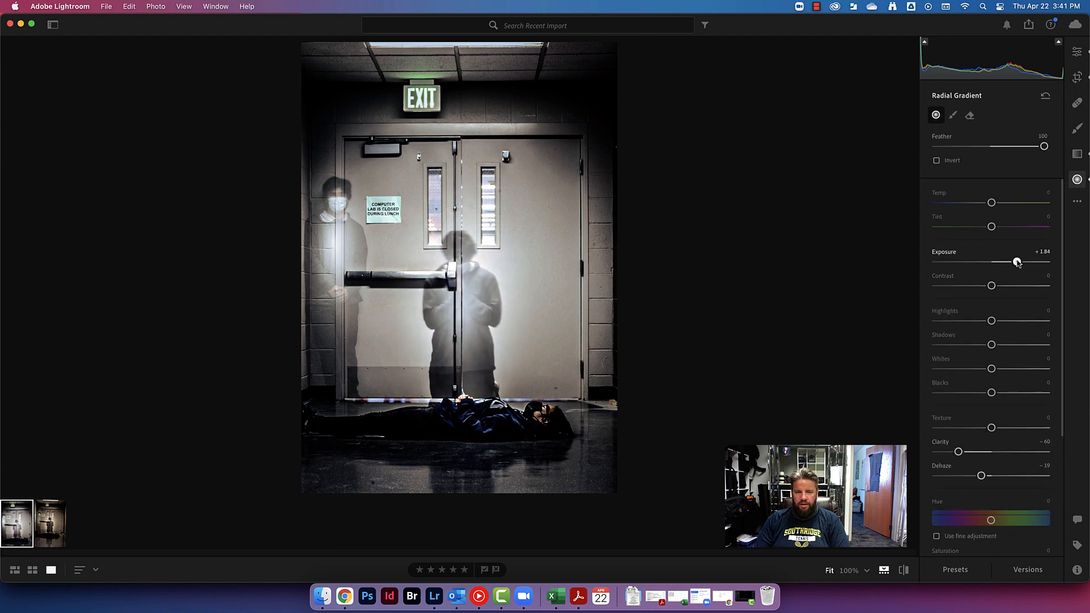
left_click_drag(1017, 261, 1008, 261)
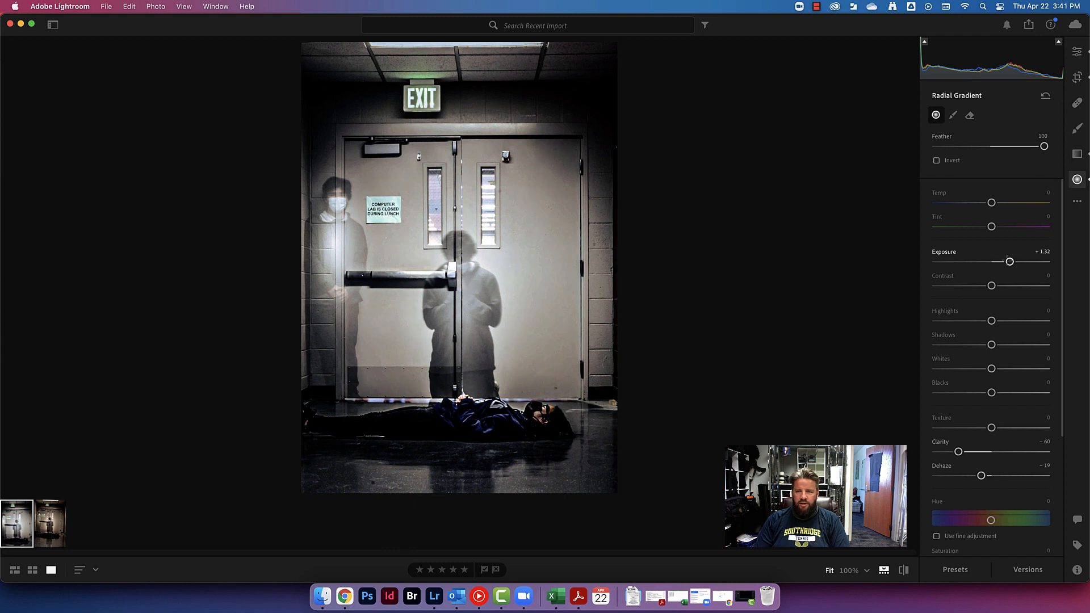
left_click_drag(1008, 261, 1018, 261)
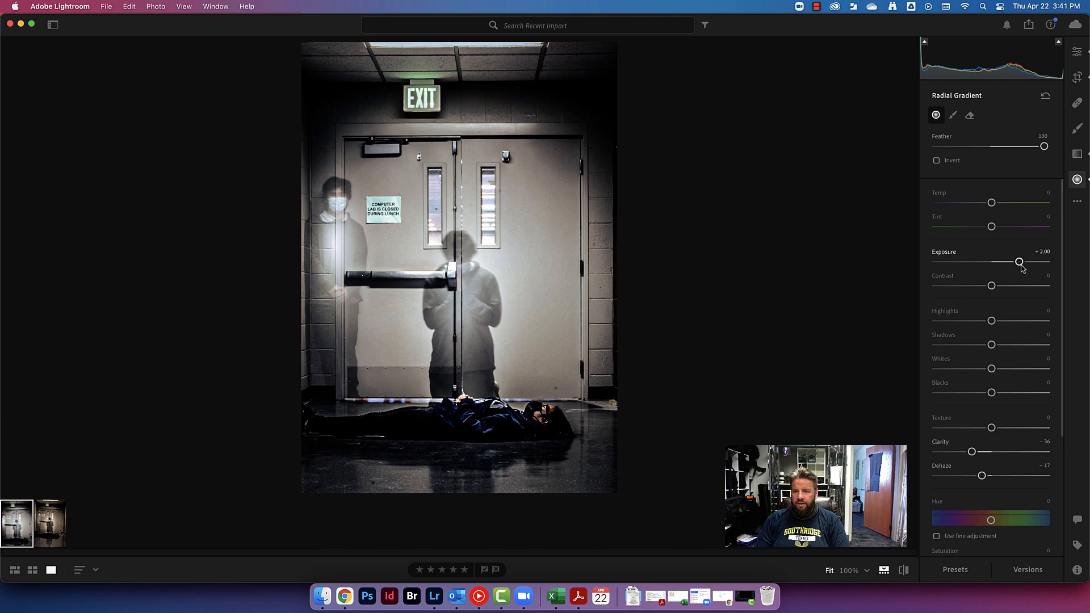
left_click_drag(1019, 262, 1007, 262)
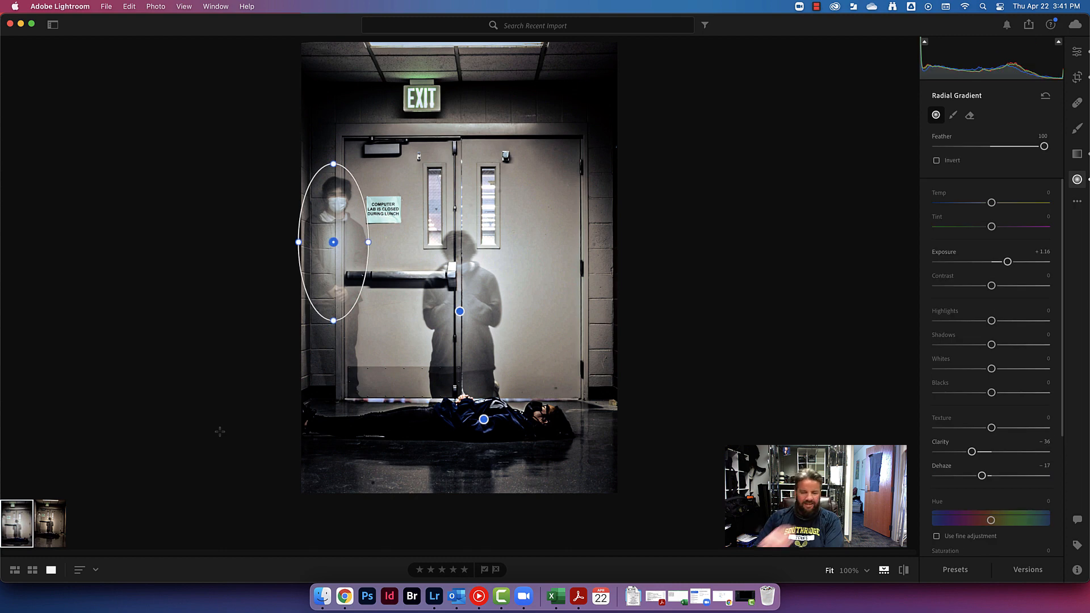
mouse_move(82, 522)
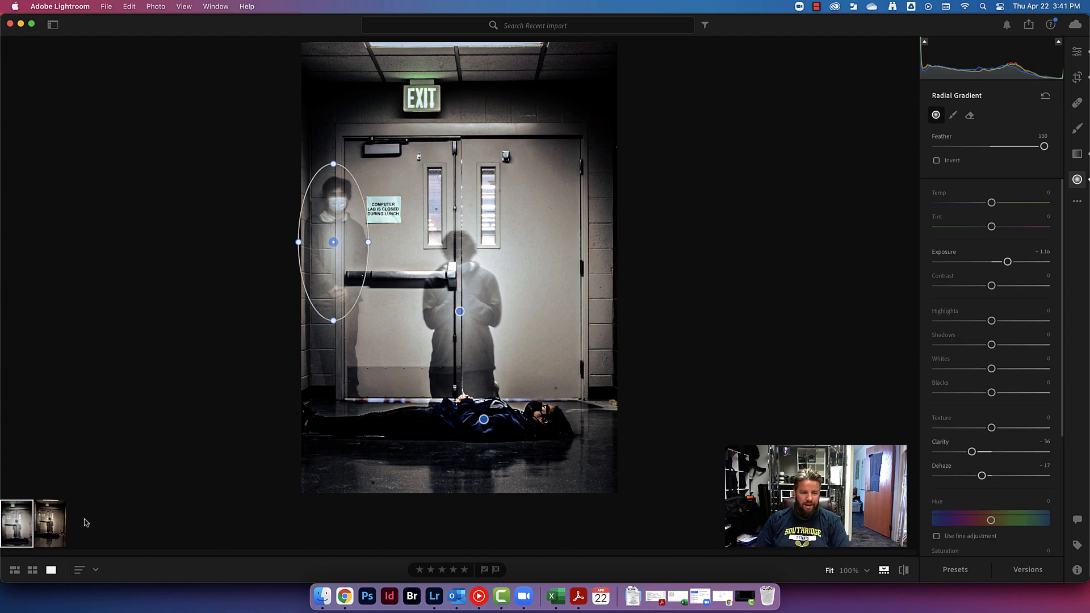